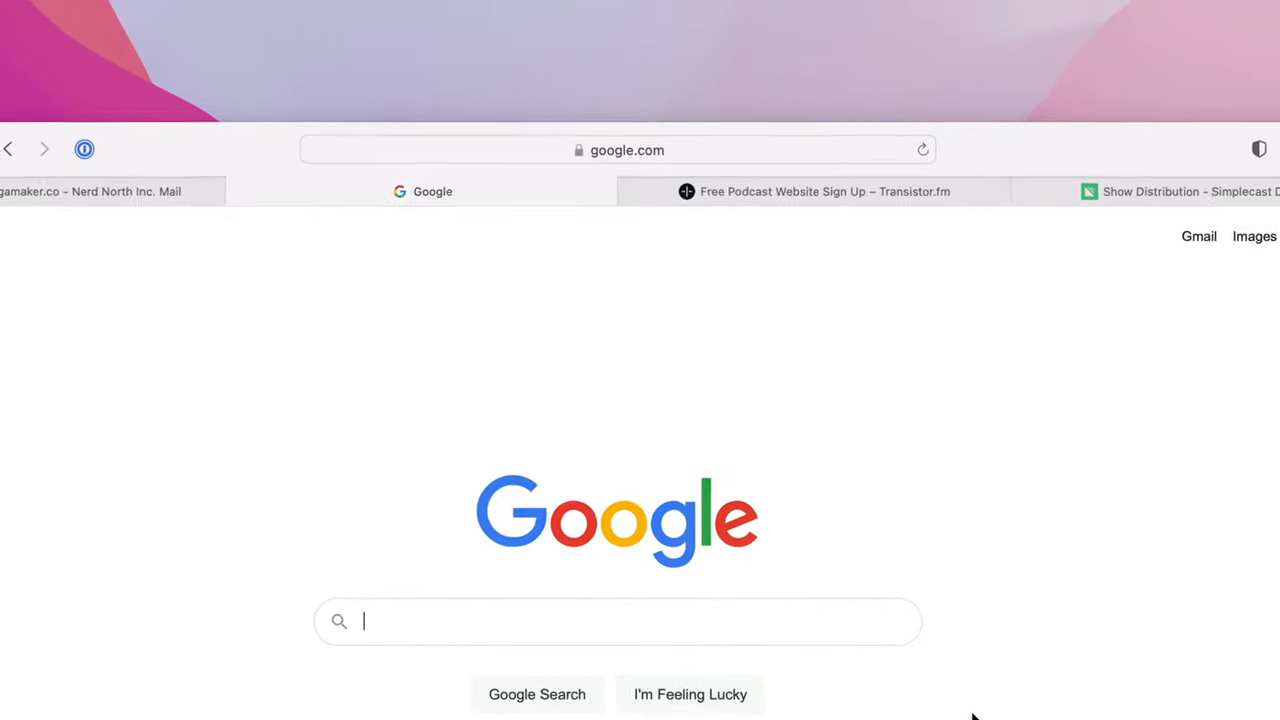
Navigate Safari to freepodcastwebsites.com.
left_click(614, 148)
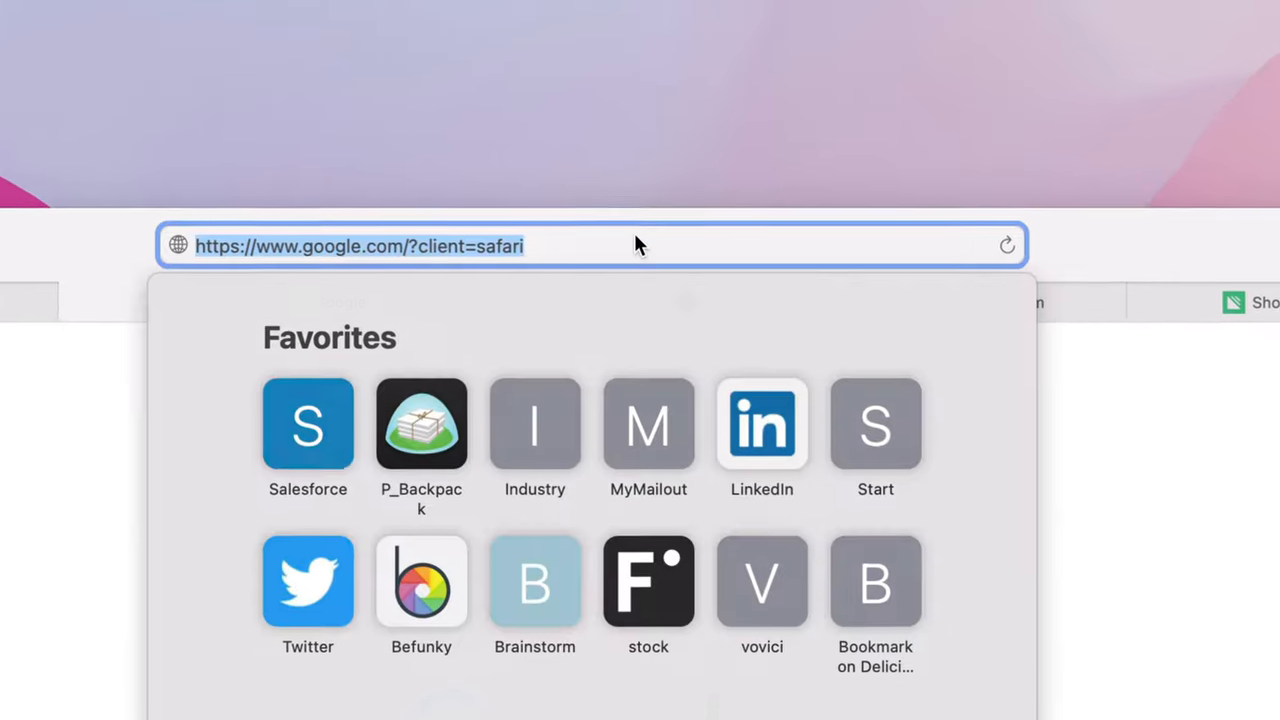
type("freepodcastwebsites.com")
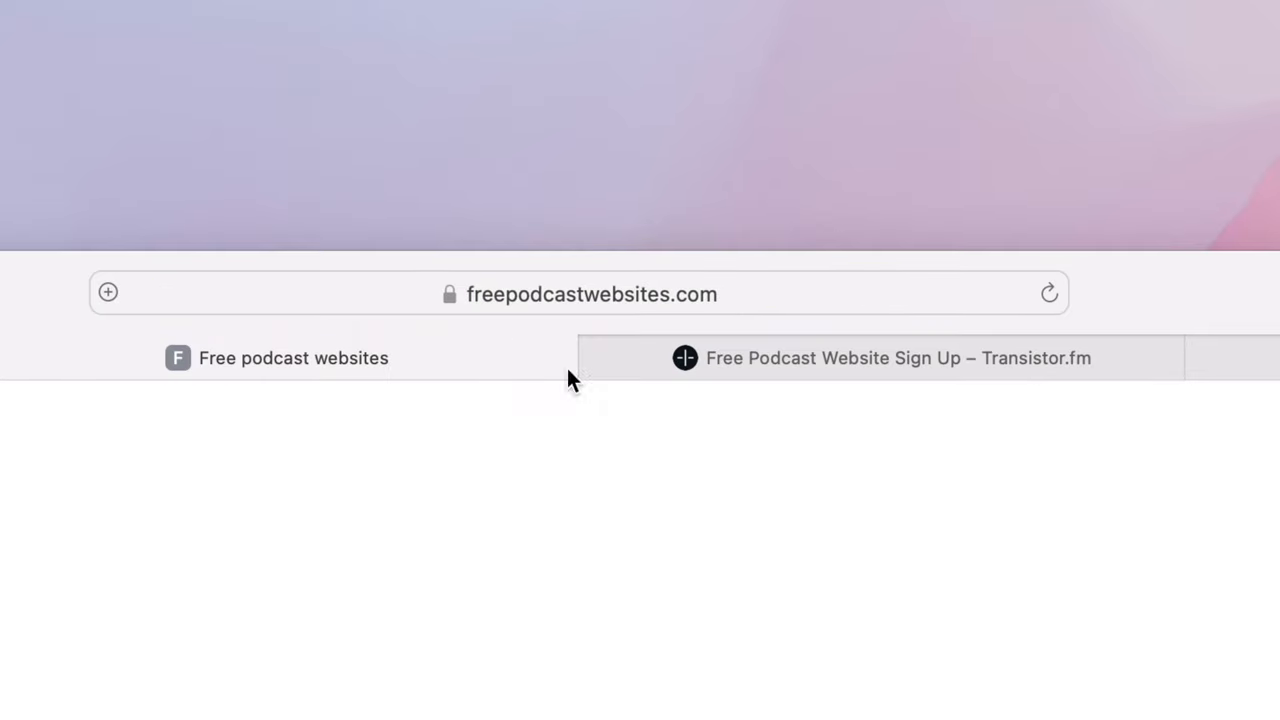
Start the free-website signup for Build & Launch and choose to enter the RSS feed directly.
left_click(896, 356)
type("B")
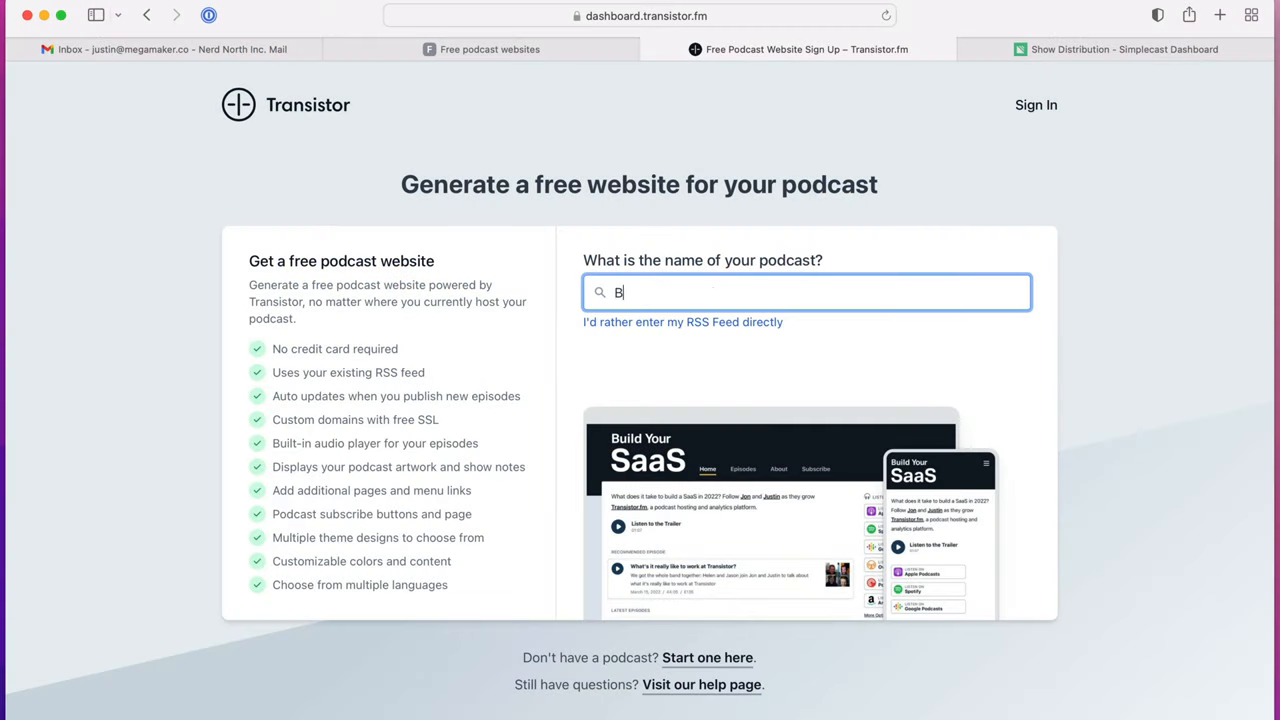
type("uild & Launch")
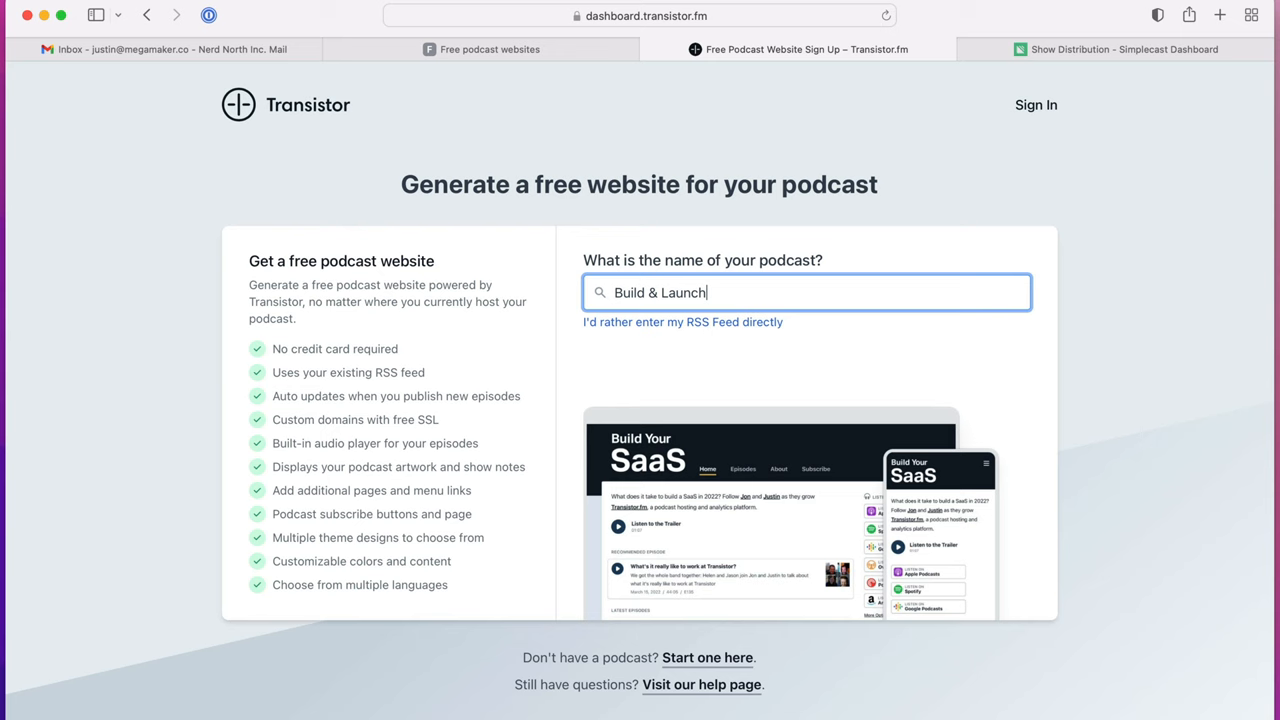
left_click(682, 322)
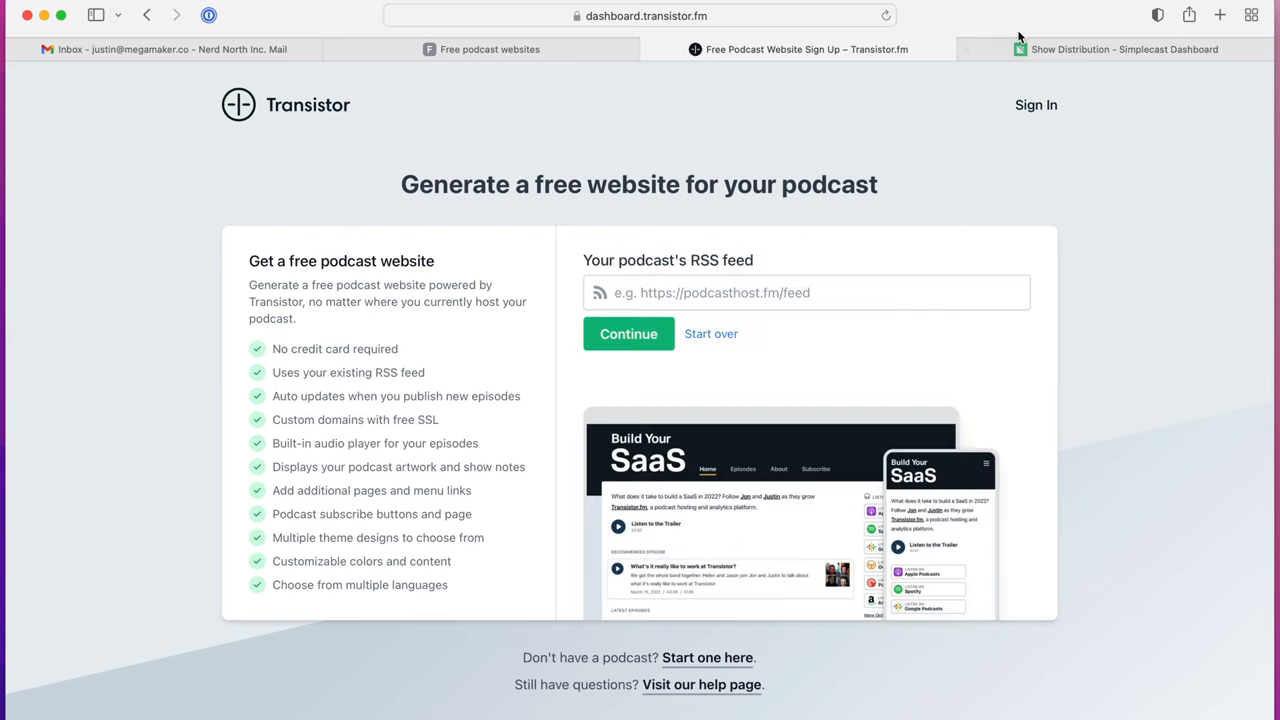
Copy the show's RSS feed address from Simplecast and submit it to Transistor.
left_click(1132, 48)
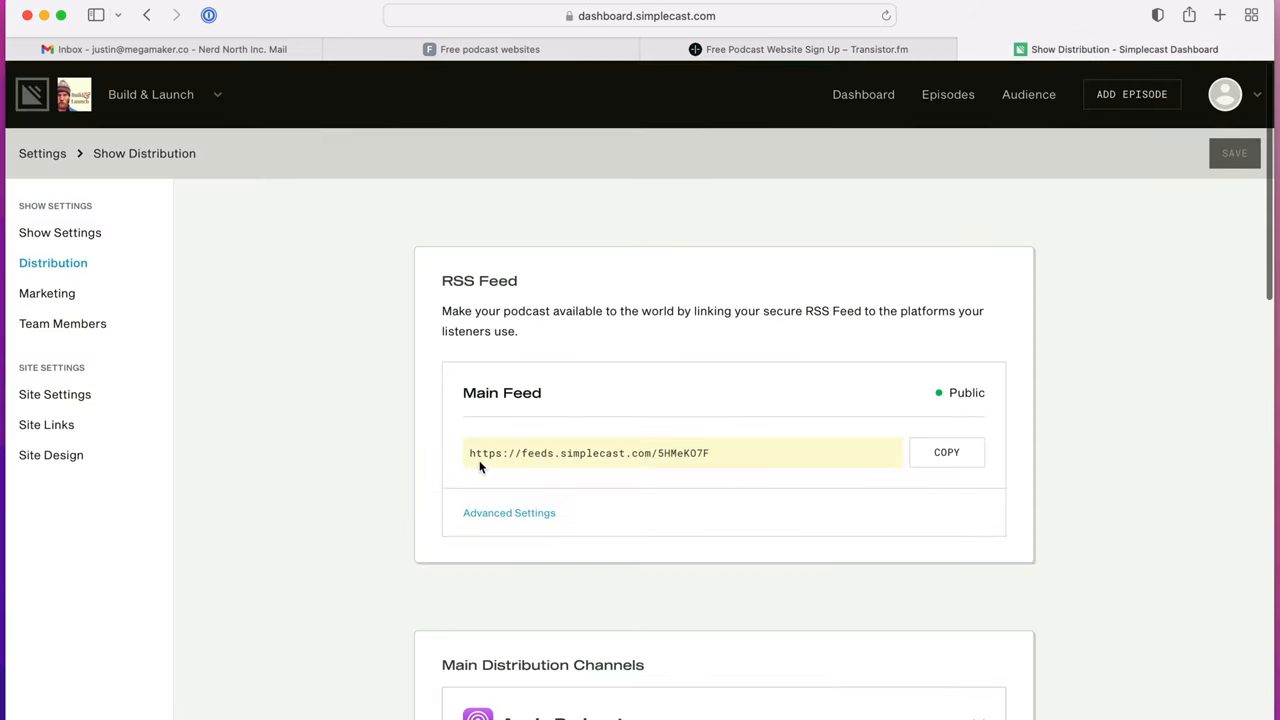
left_click(946, 452)
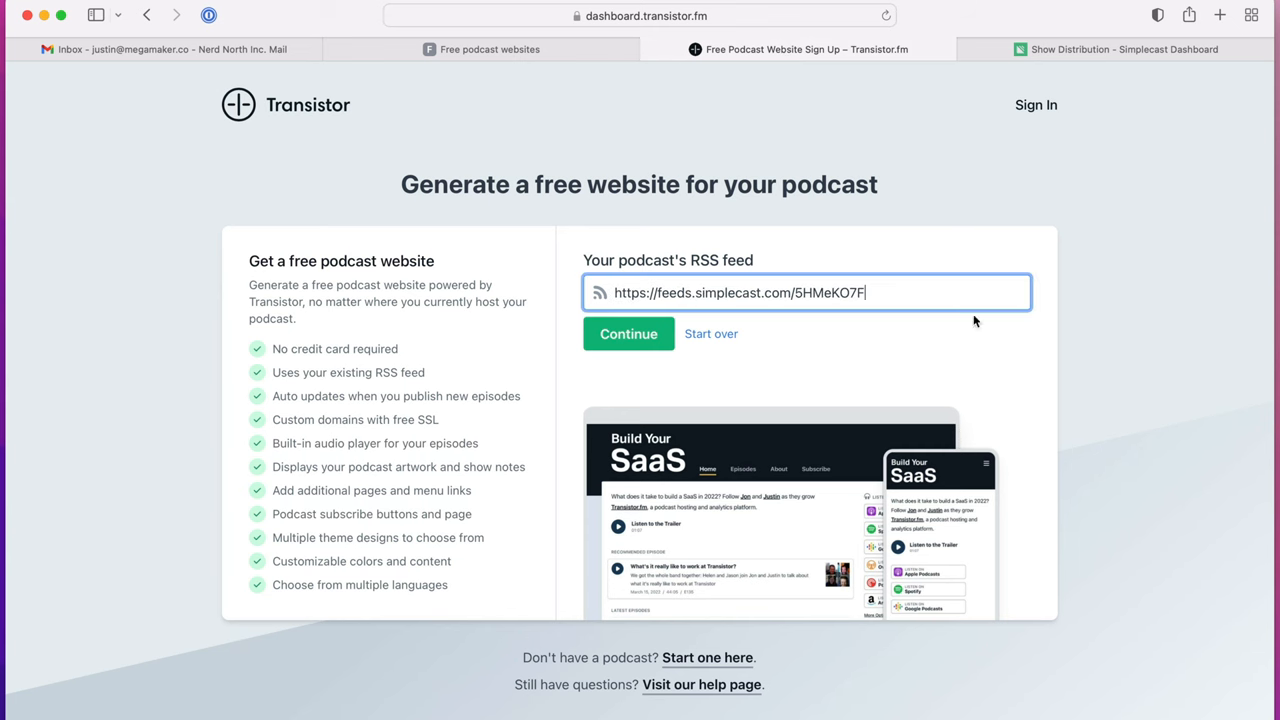
mouse_move(624, 340)
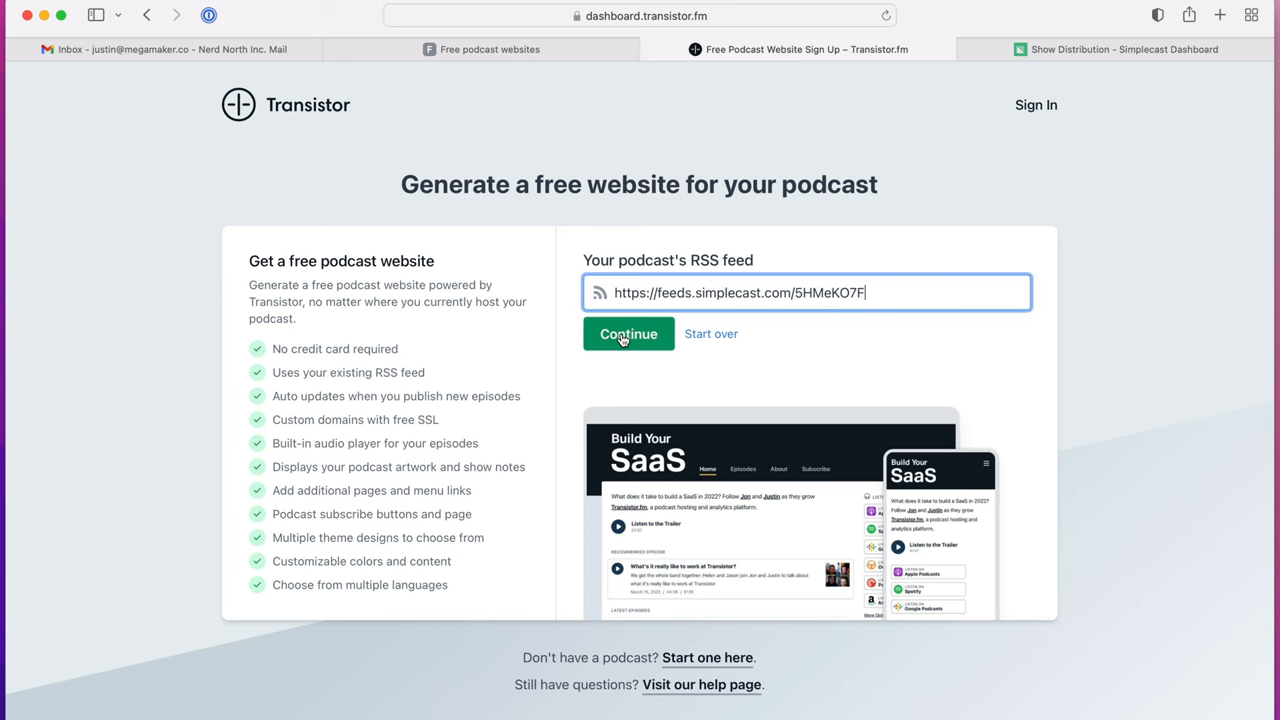
left_click(628, 332)
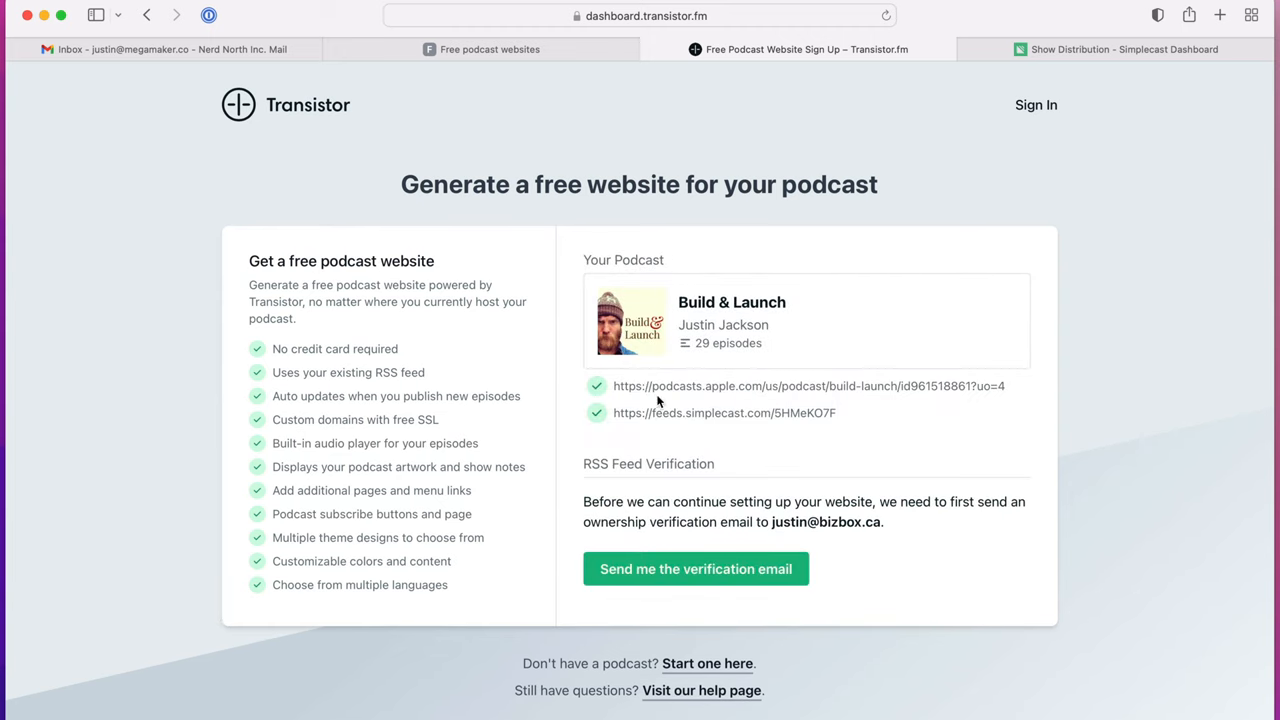
mouse_move(732, 580)
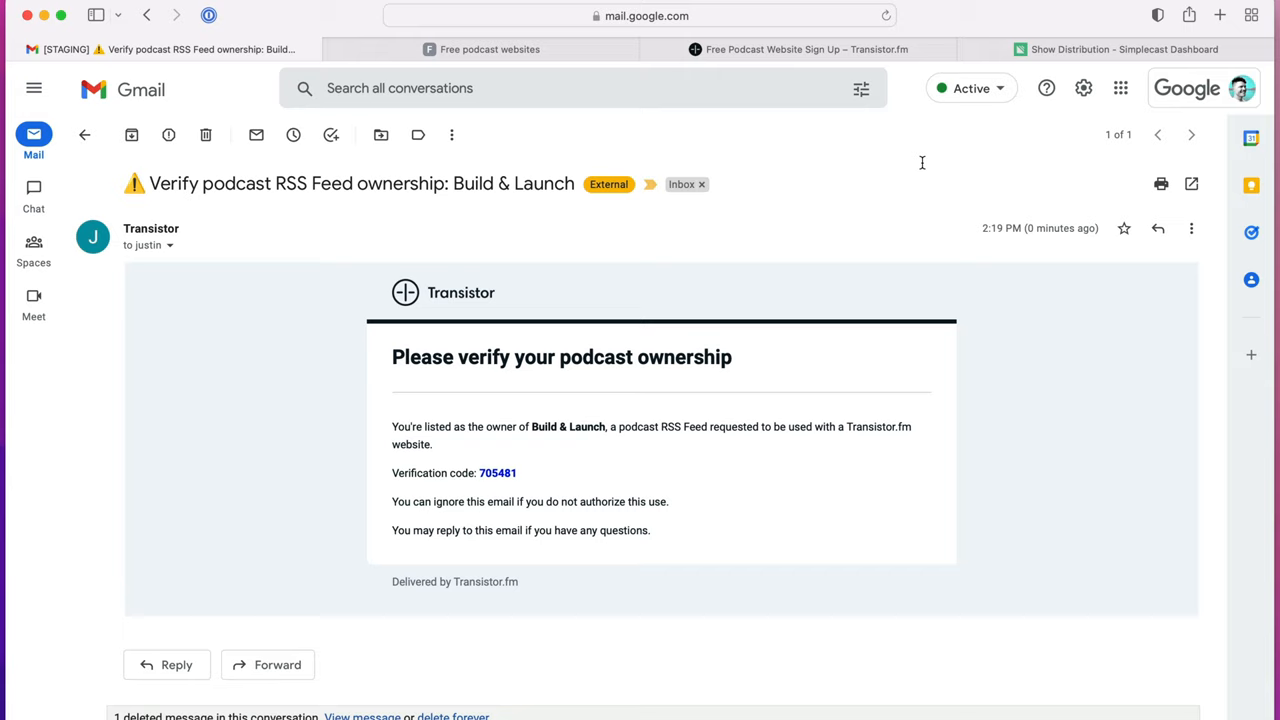
double_click(498, 472)
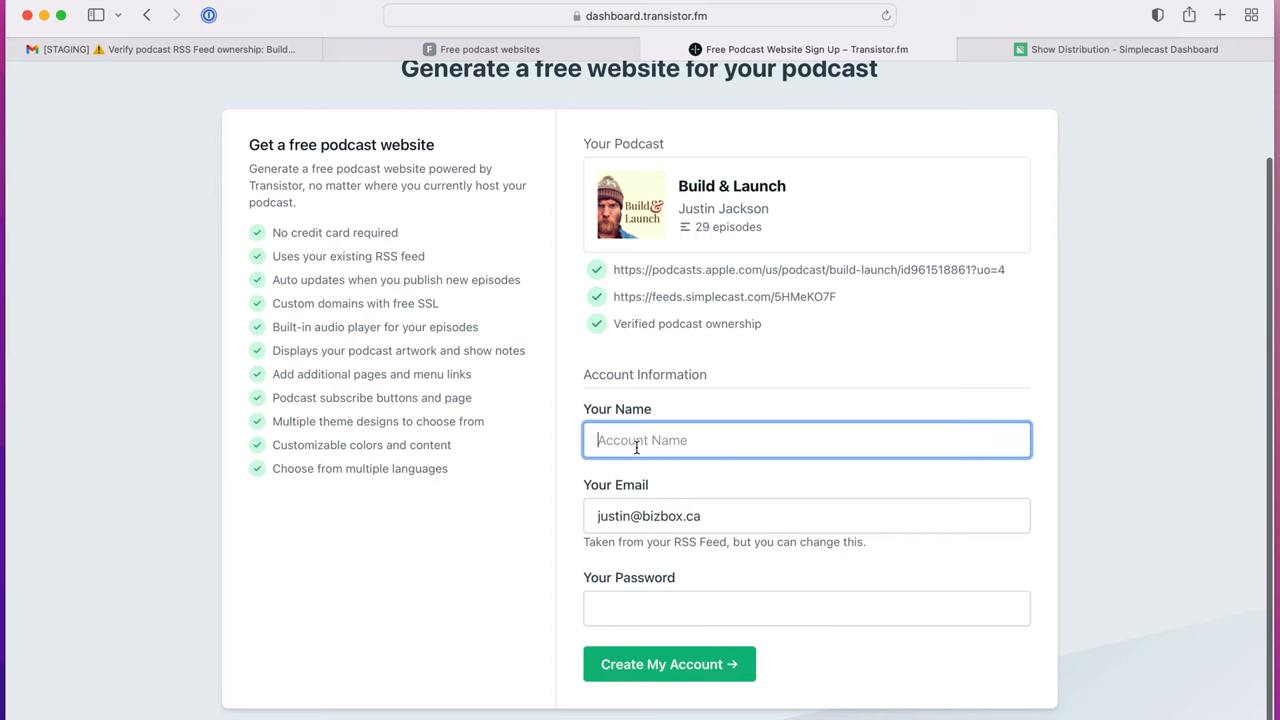
Create the Transistor account and preview the live Build & Launch website.
left_click(668, 664)
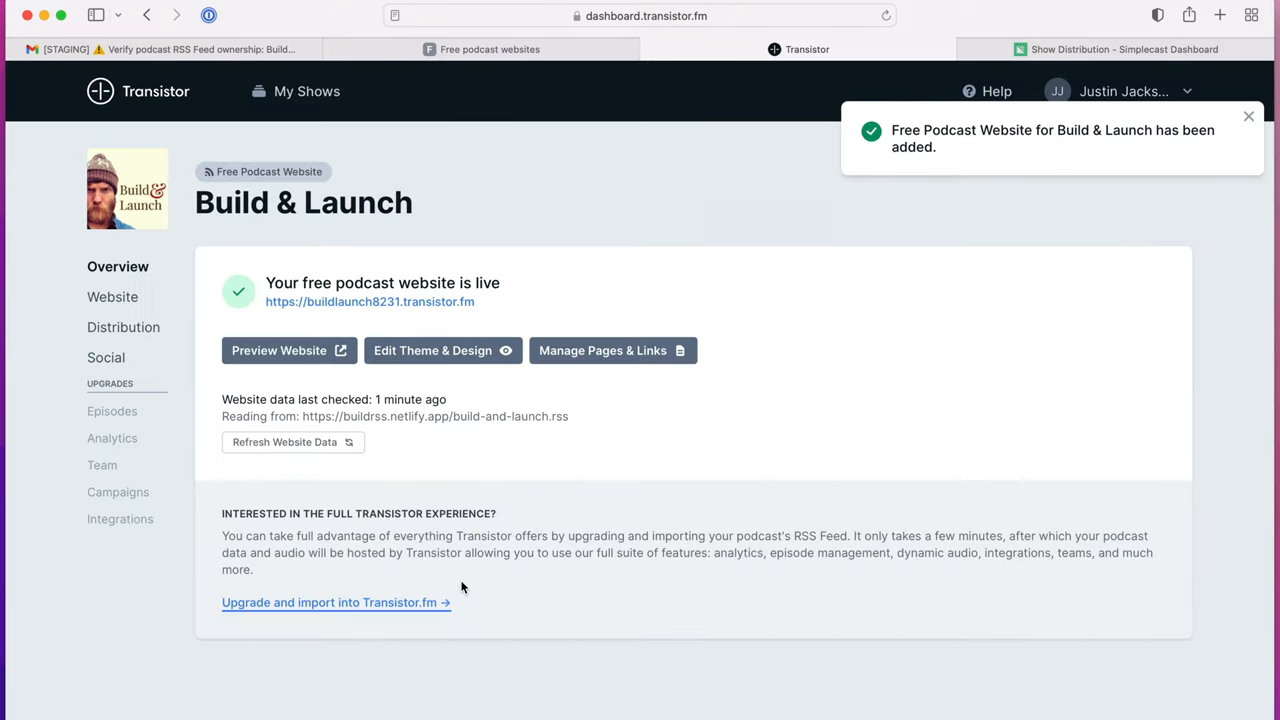
mouse_move(472, 596)
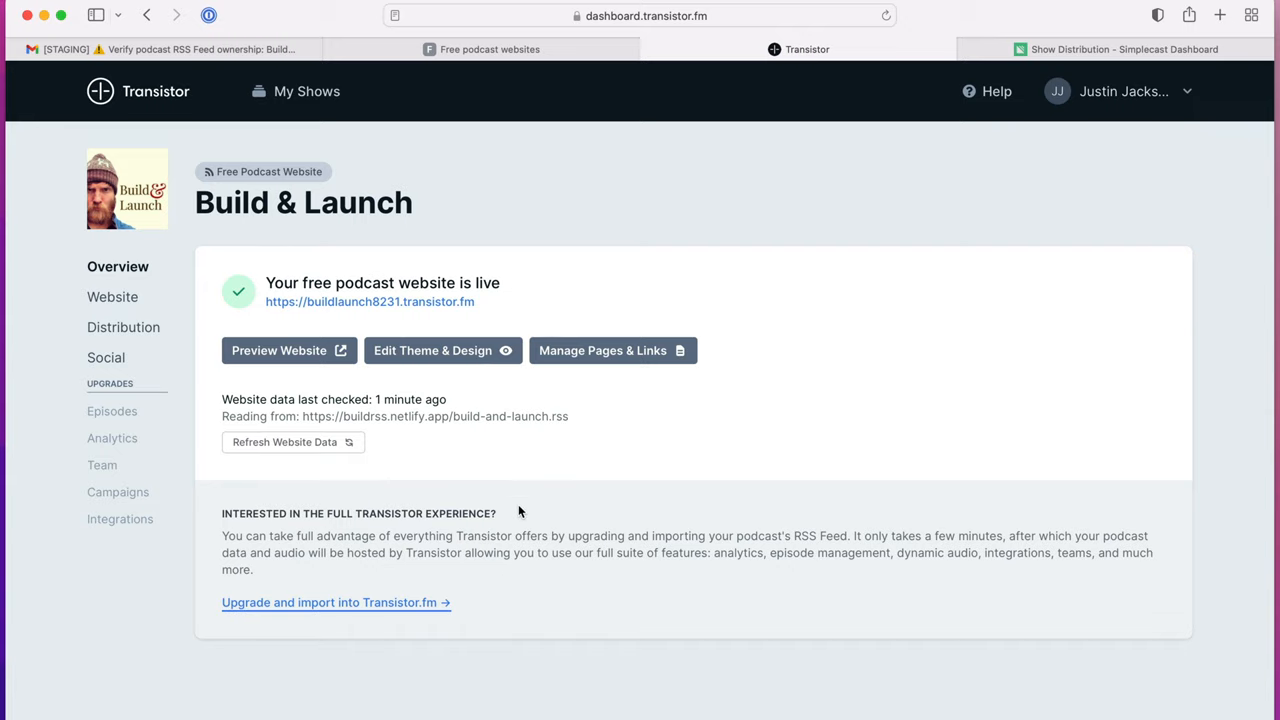
left_click(280, 350)
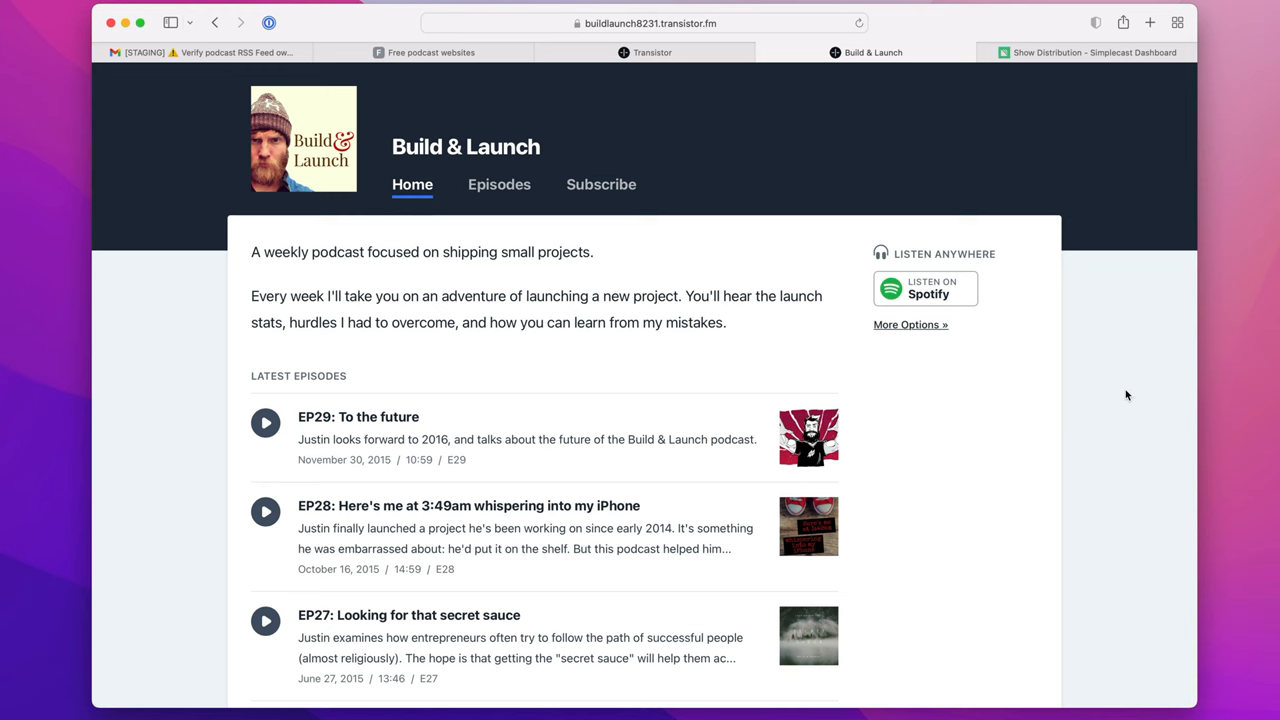
Play EP29 'To the future' from the episode list and go to its episode page.
scroll("down", 3)
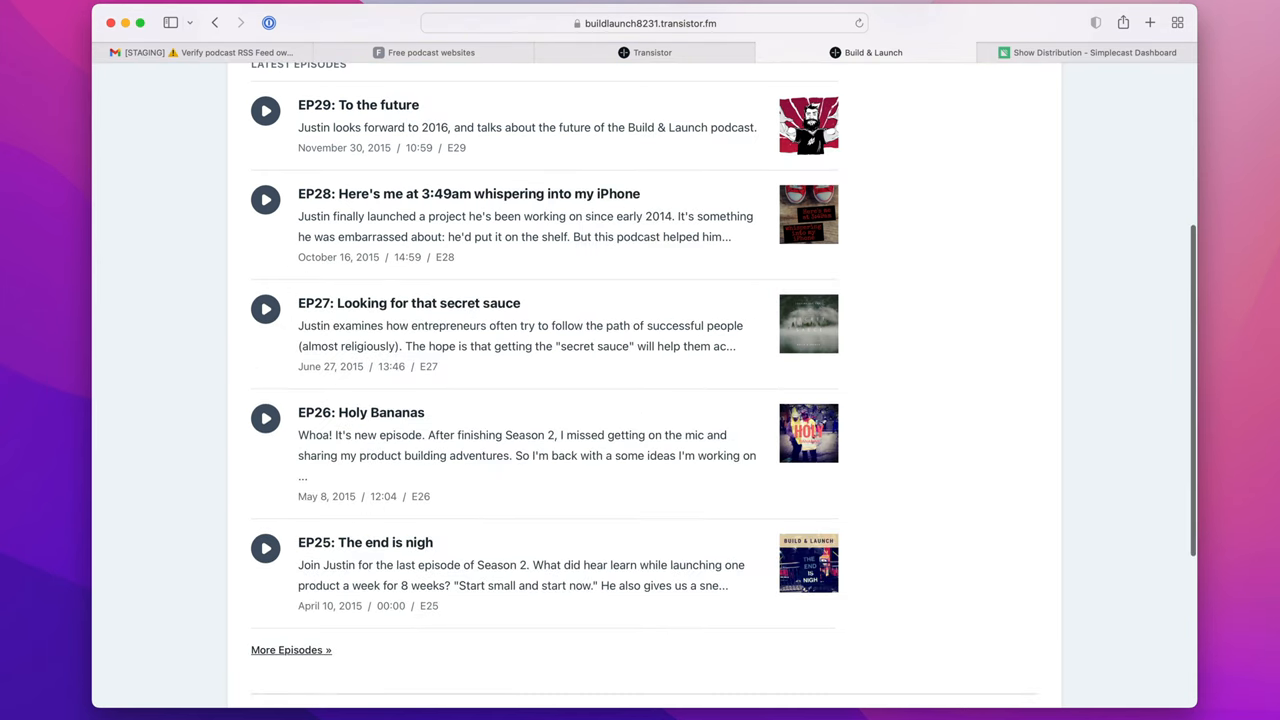
mouse_move(204, 234)
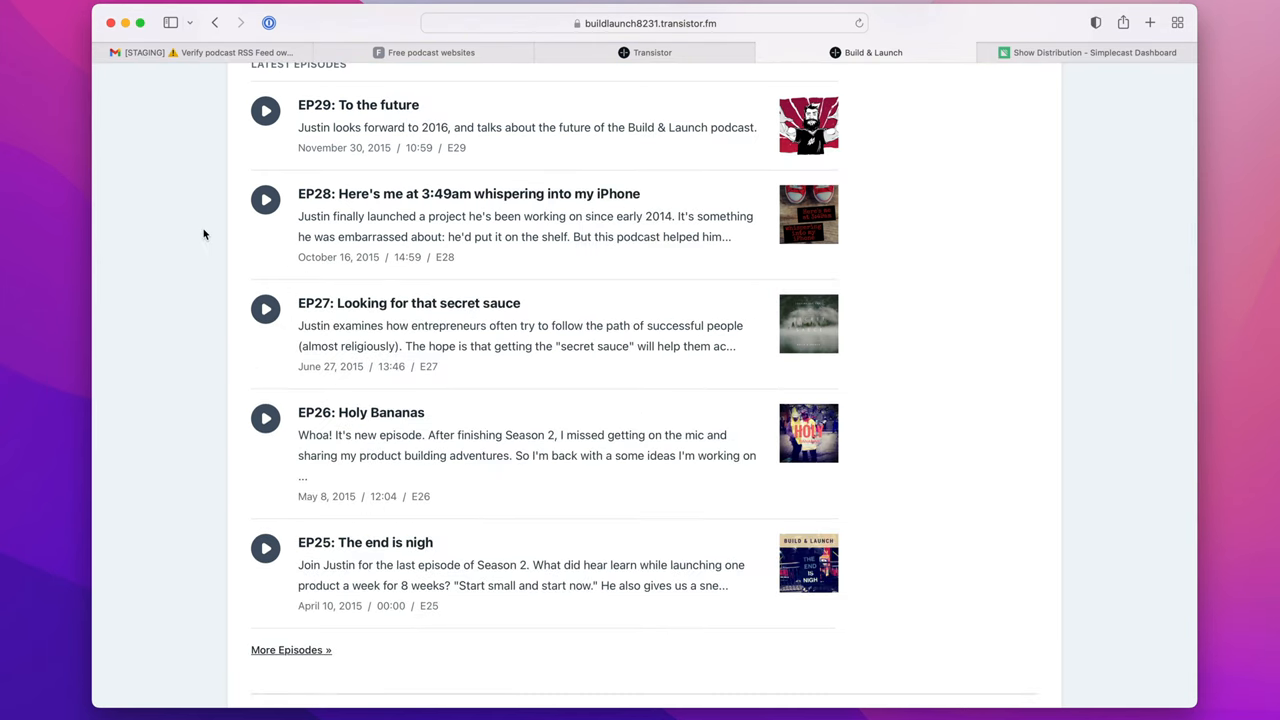
left_click(264, 110)
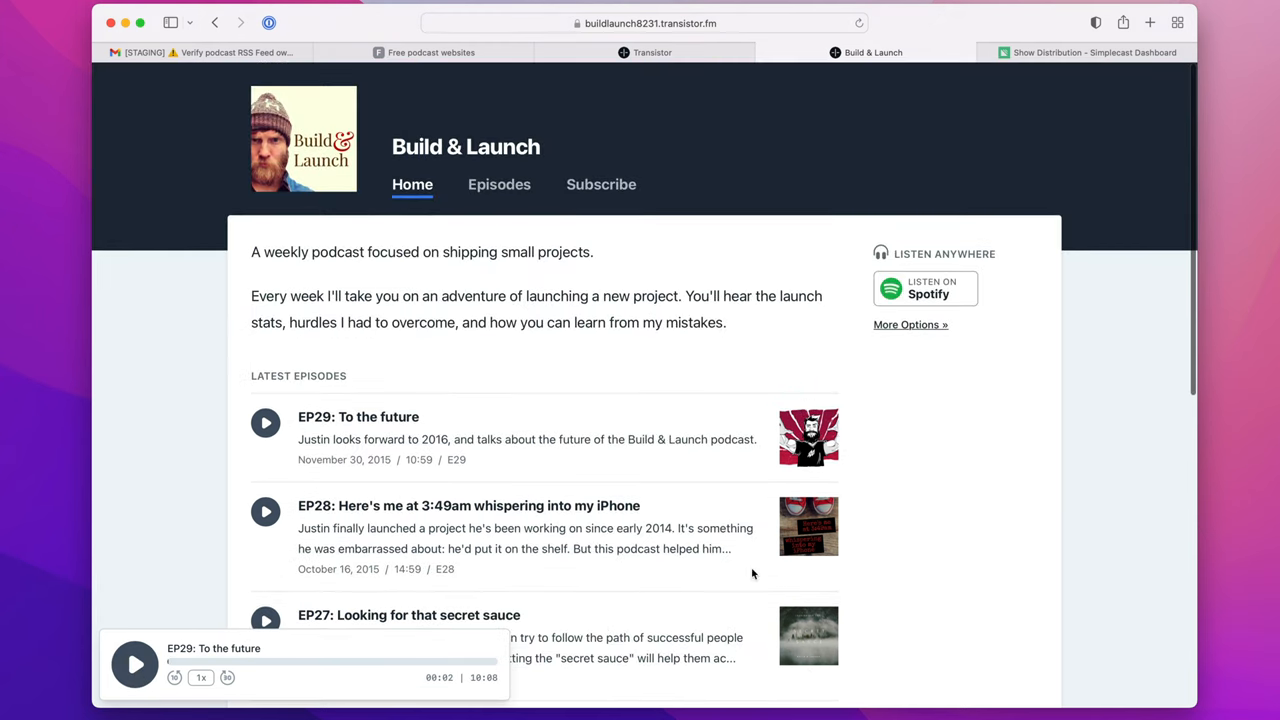
left_click(358, 418)
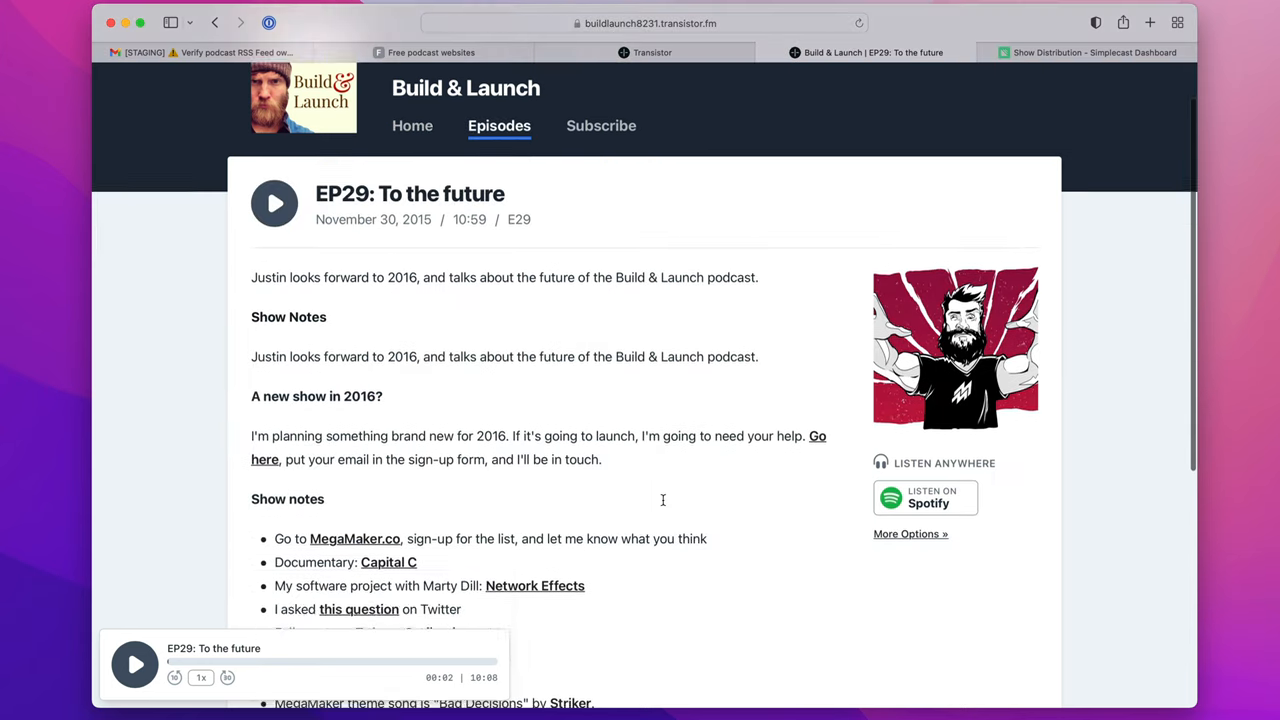
Add the Apple Podcasts URL in the show's Distribution settings and save changes.
left_click(644, 52)
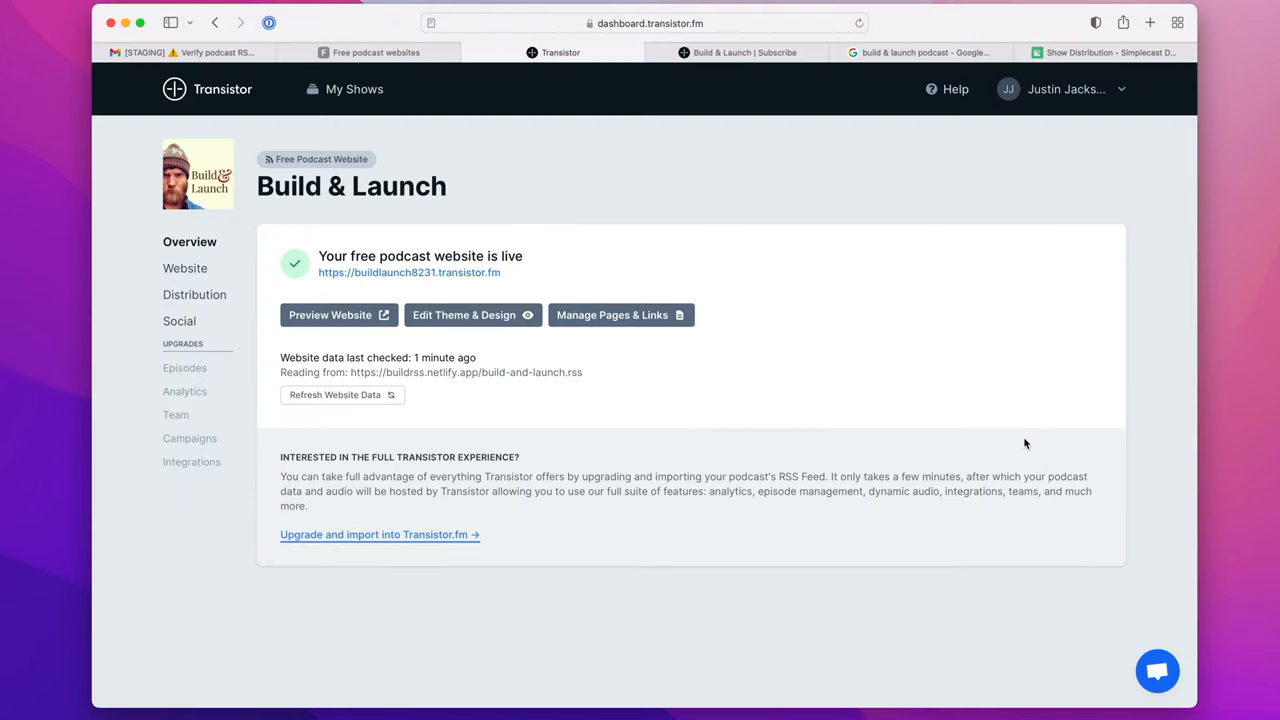
mouse_move(250, 208)
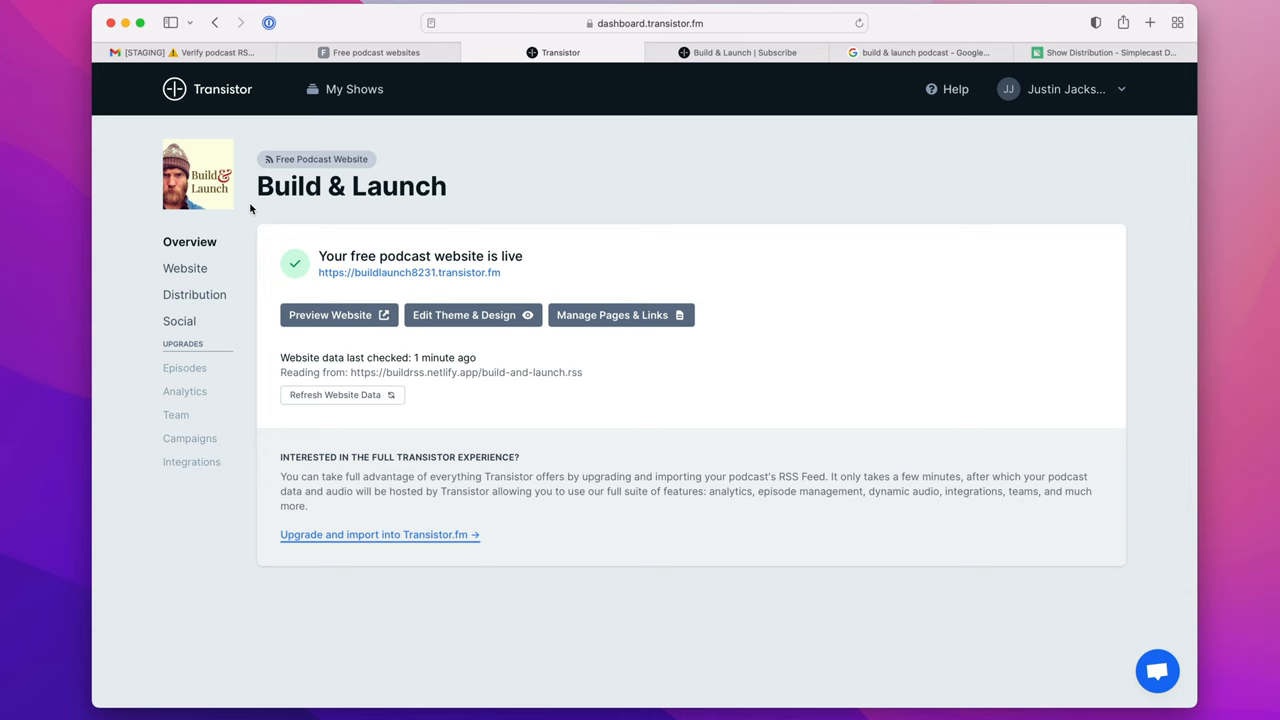
left_click(196, 294)
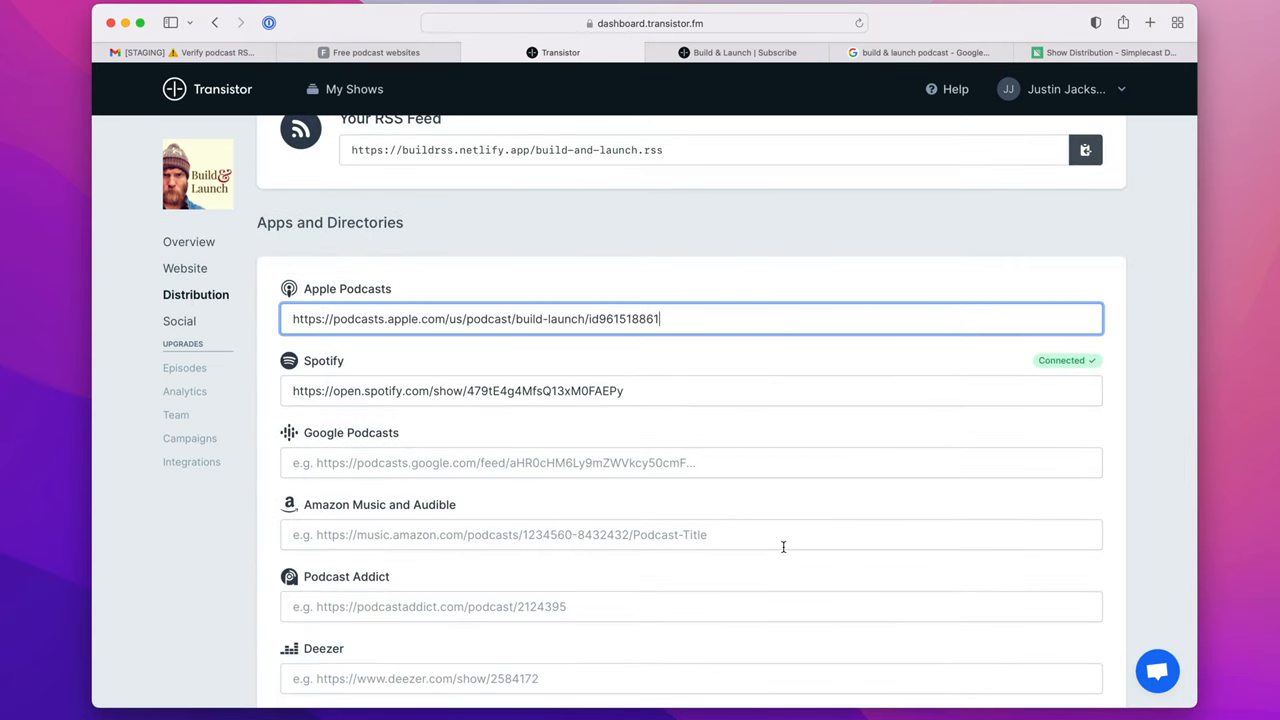
scroll("down", 3)
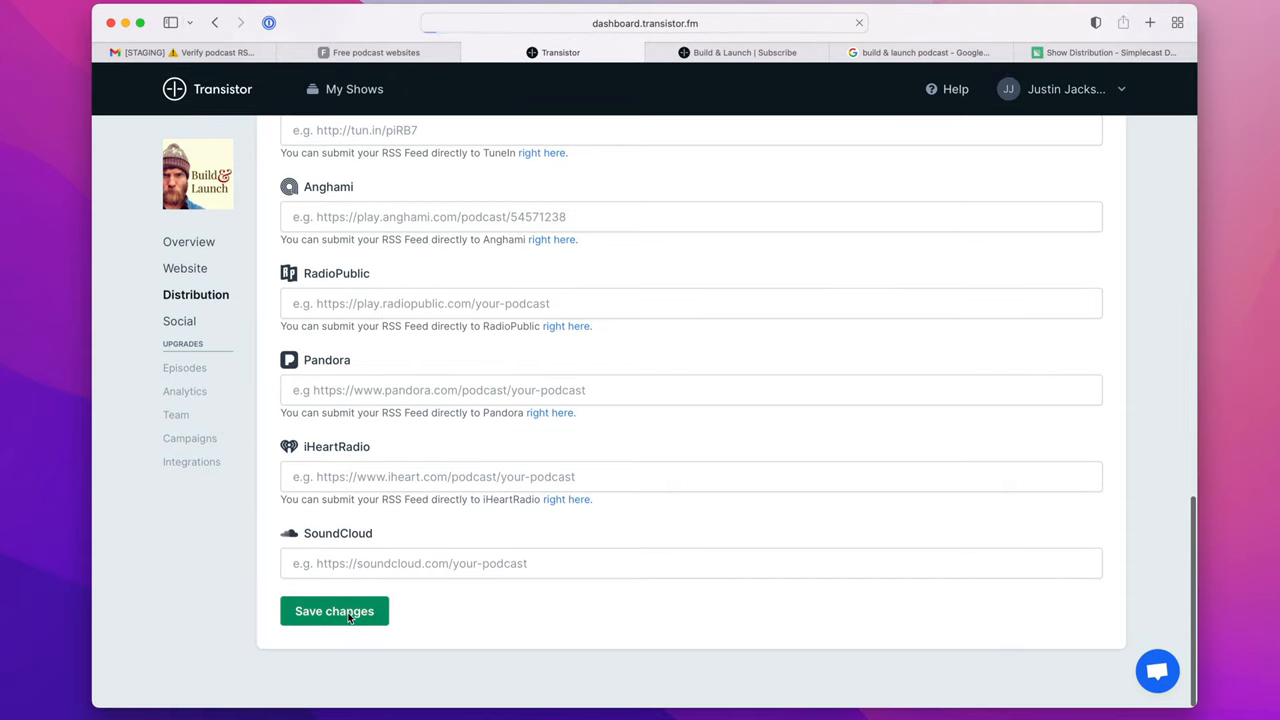
left_click(334, 612)
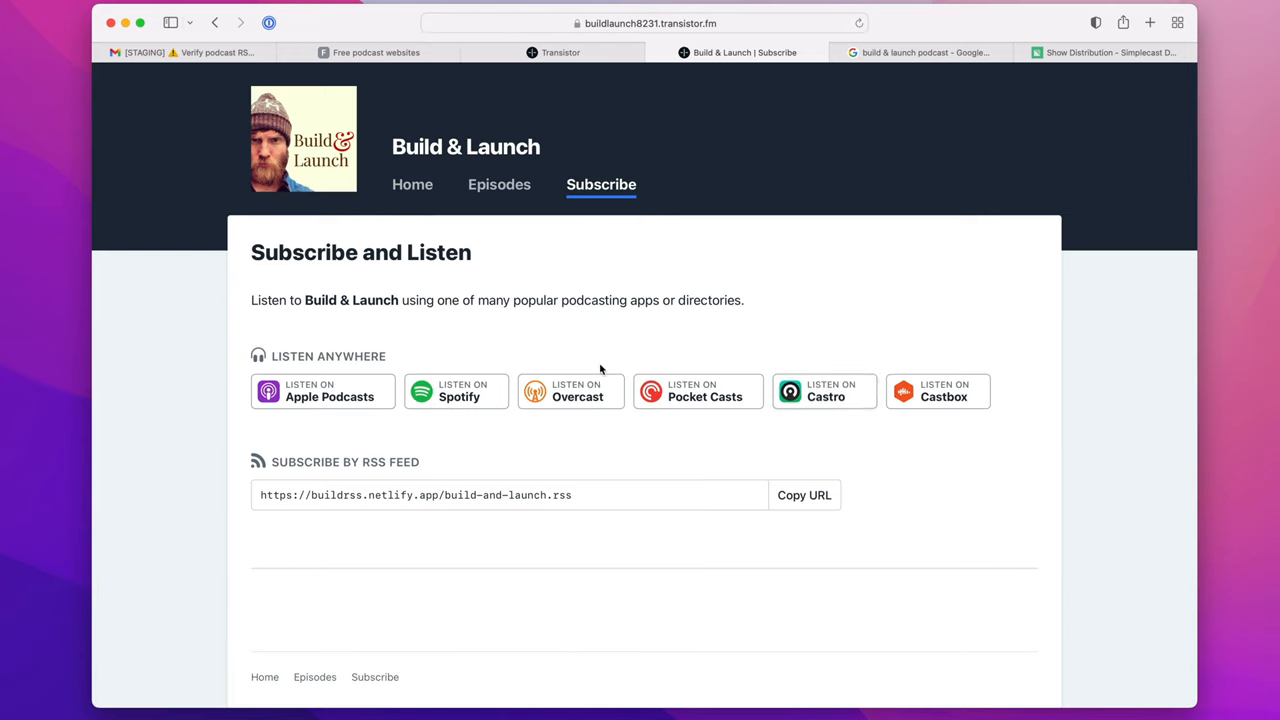
mouse_move(928, 400)
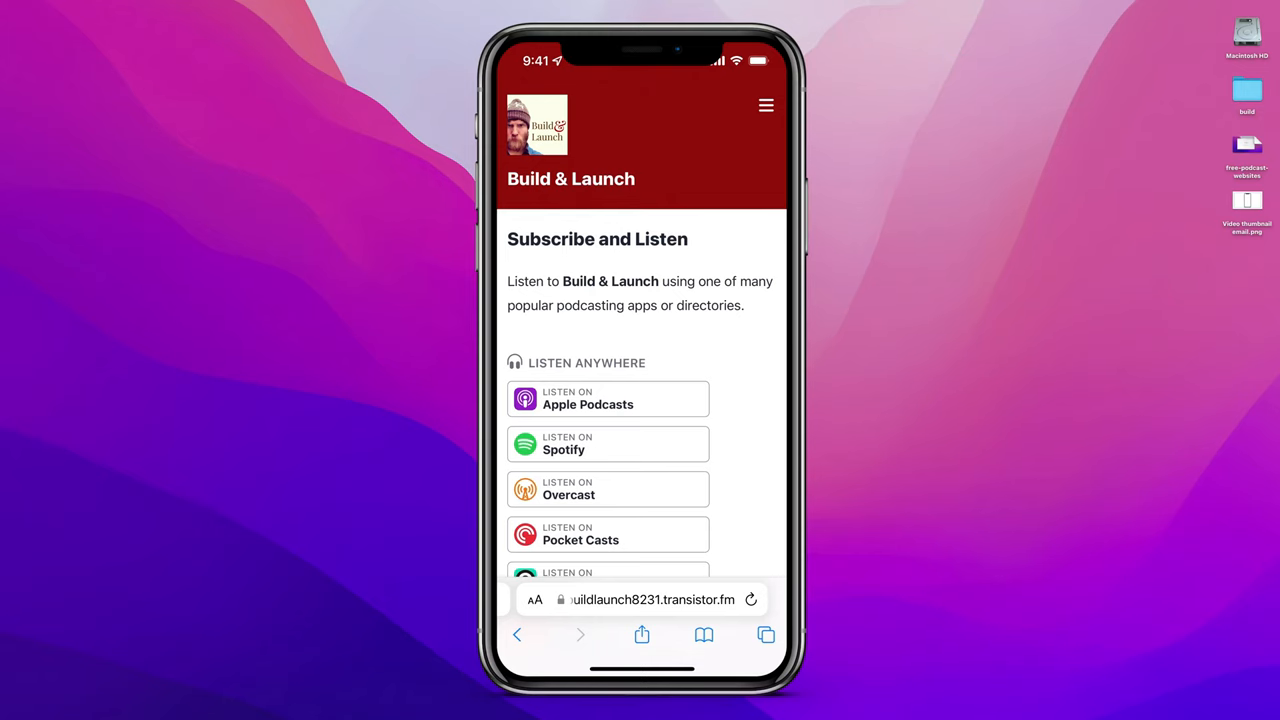
Scroll the Subscribe and Listen page on the iPhone simulator.
scroll("down", 3)
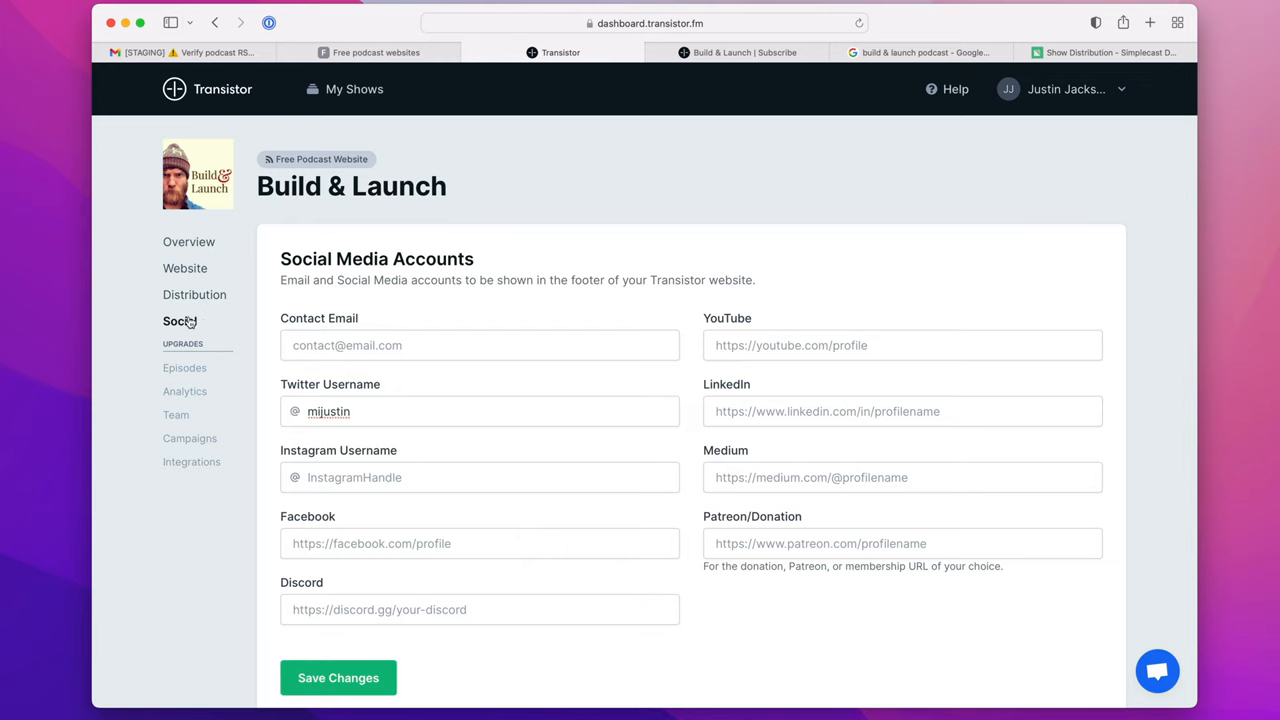
Show the Build & Launch Social Media Accounts settings in the sidebar.
left_click(338, 676)
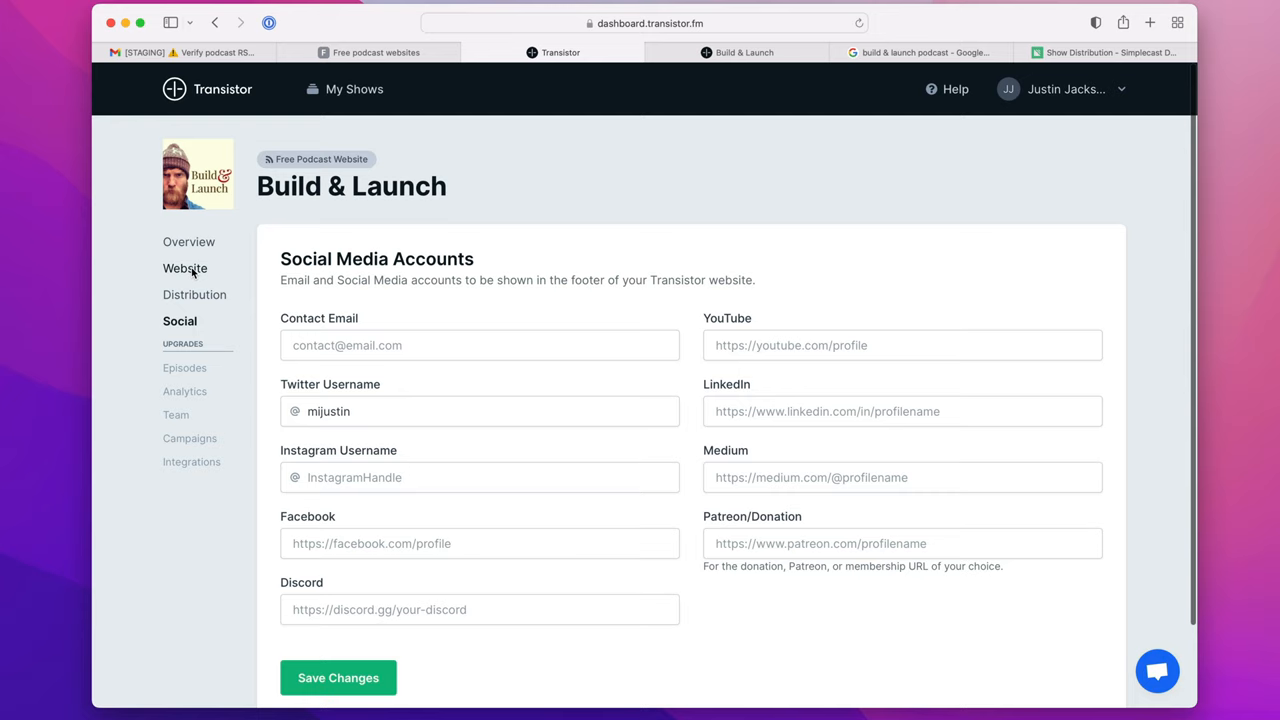
Create an 'About the podcast' page shown in both header and footer navigation.
left_click(184, 268)
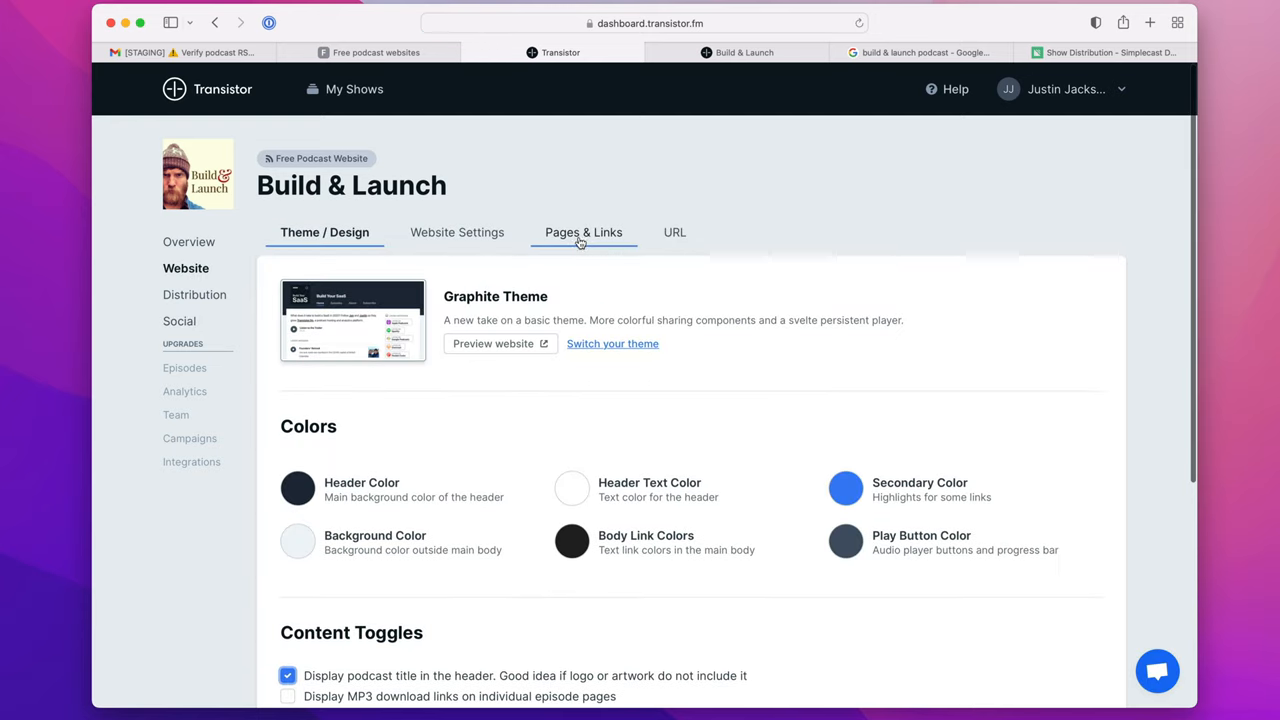
type("About")
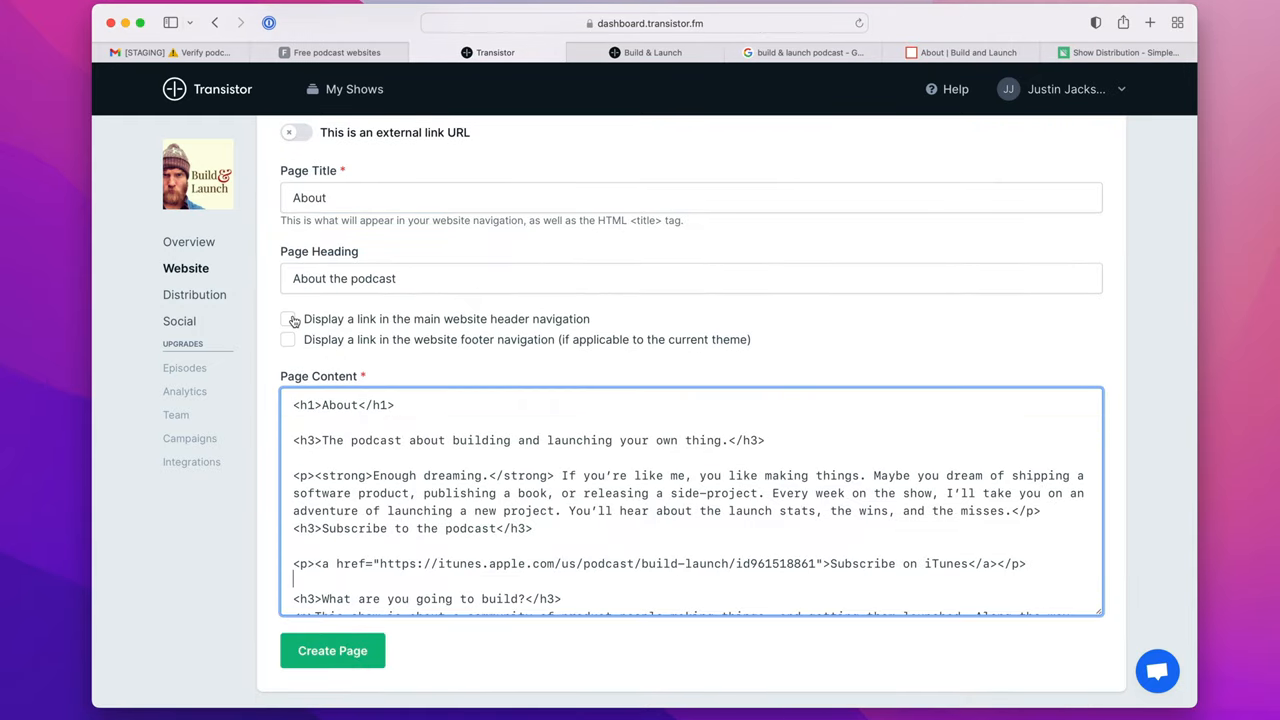
left_click(288, 318)
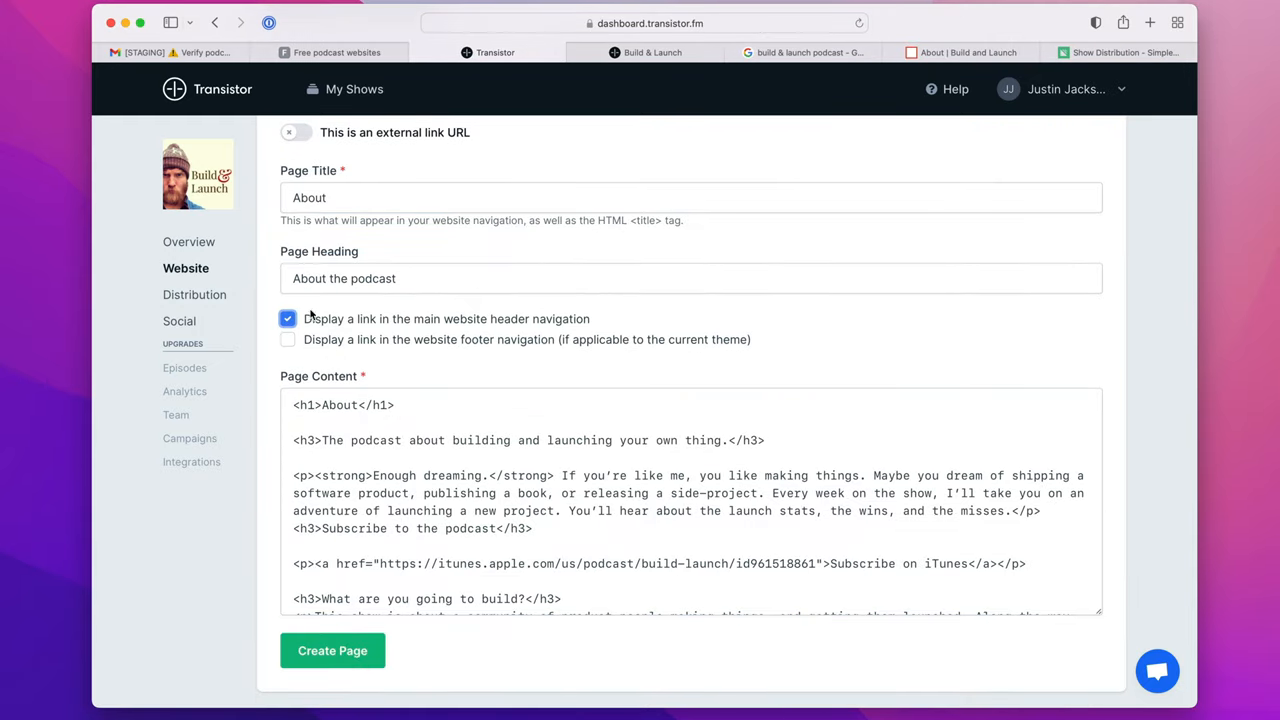
left_click(288, 340)
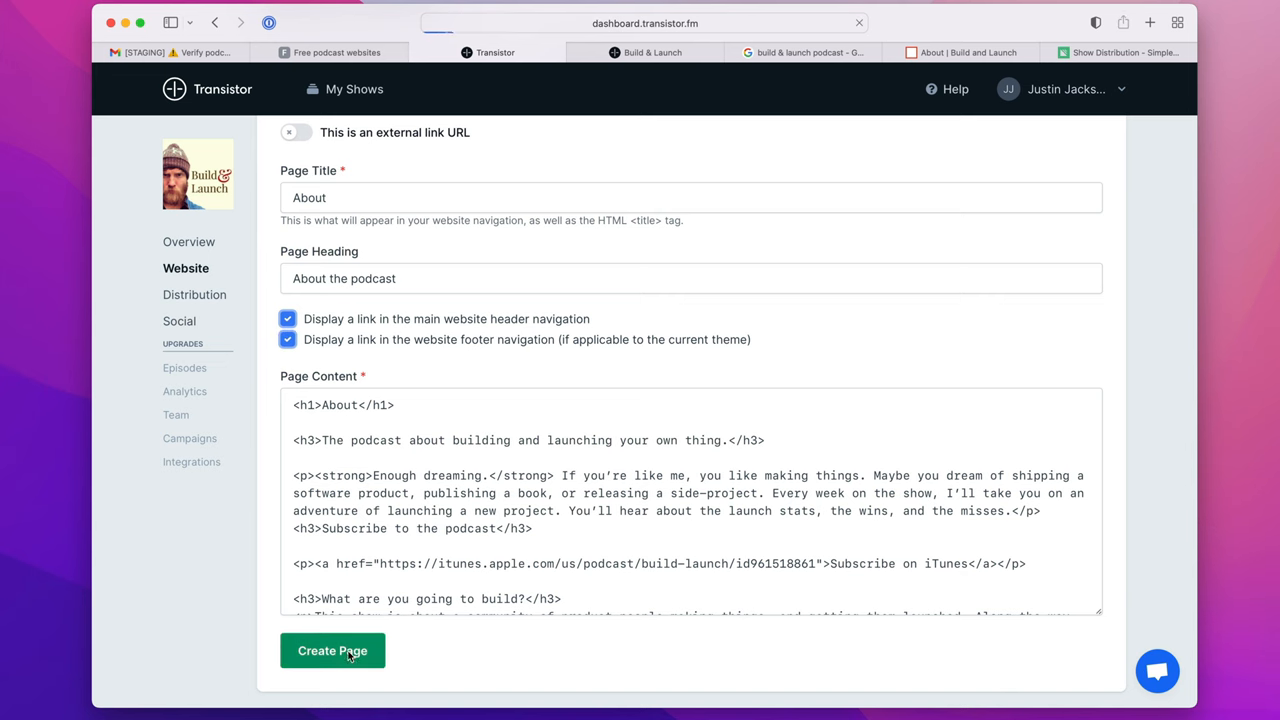
left_click(332, 650)
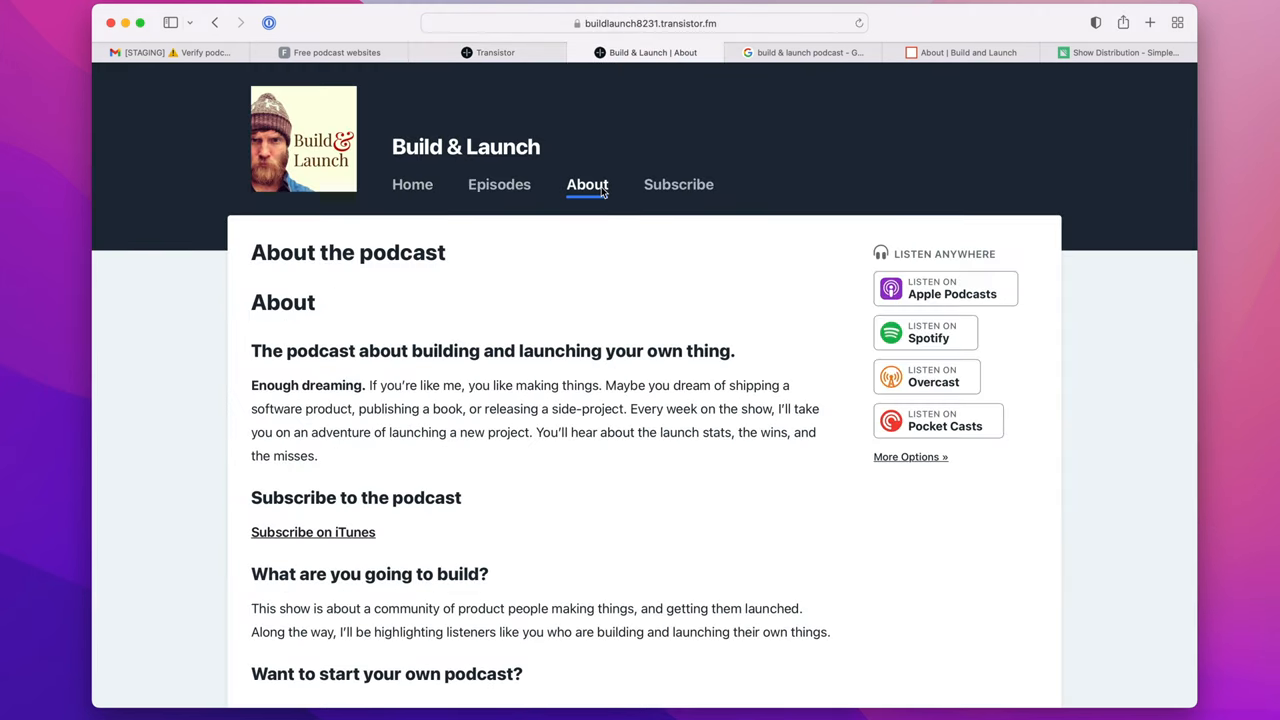
scroll("down", 3)
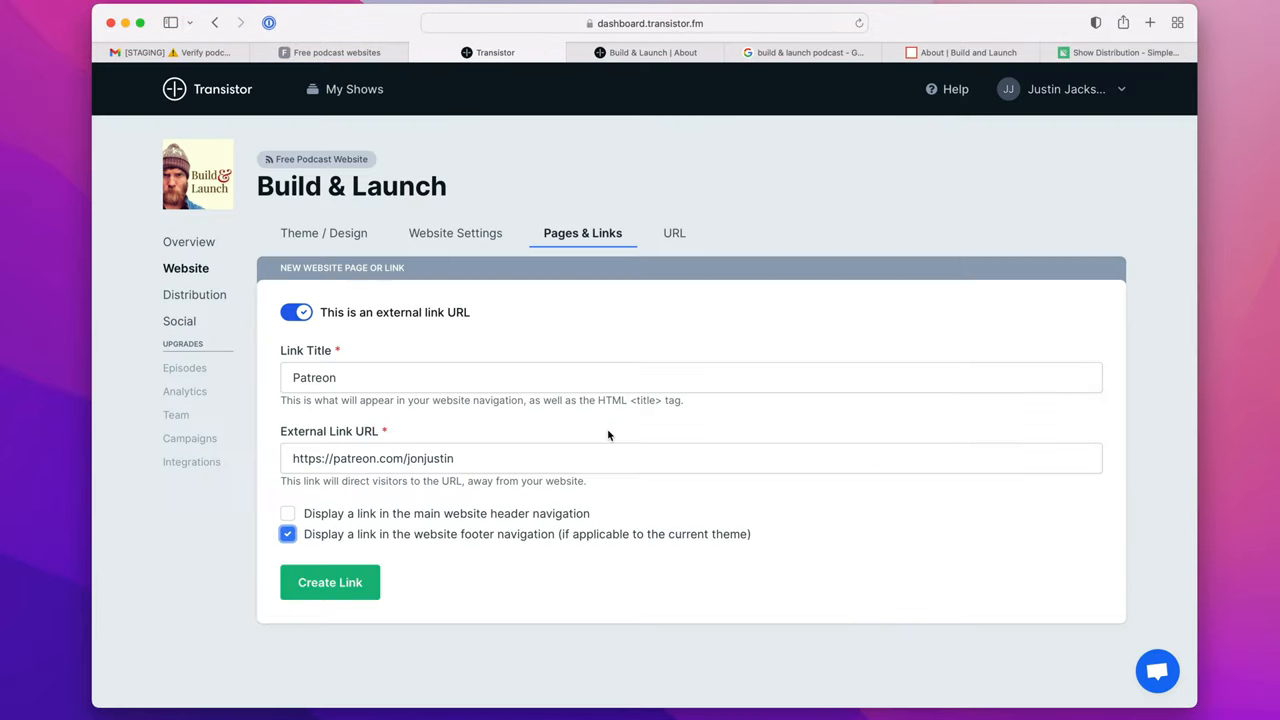
mouse_move(602, 430)
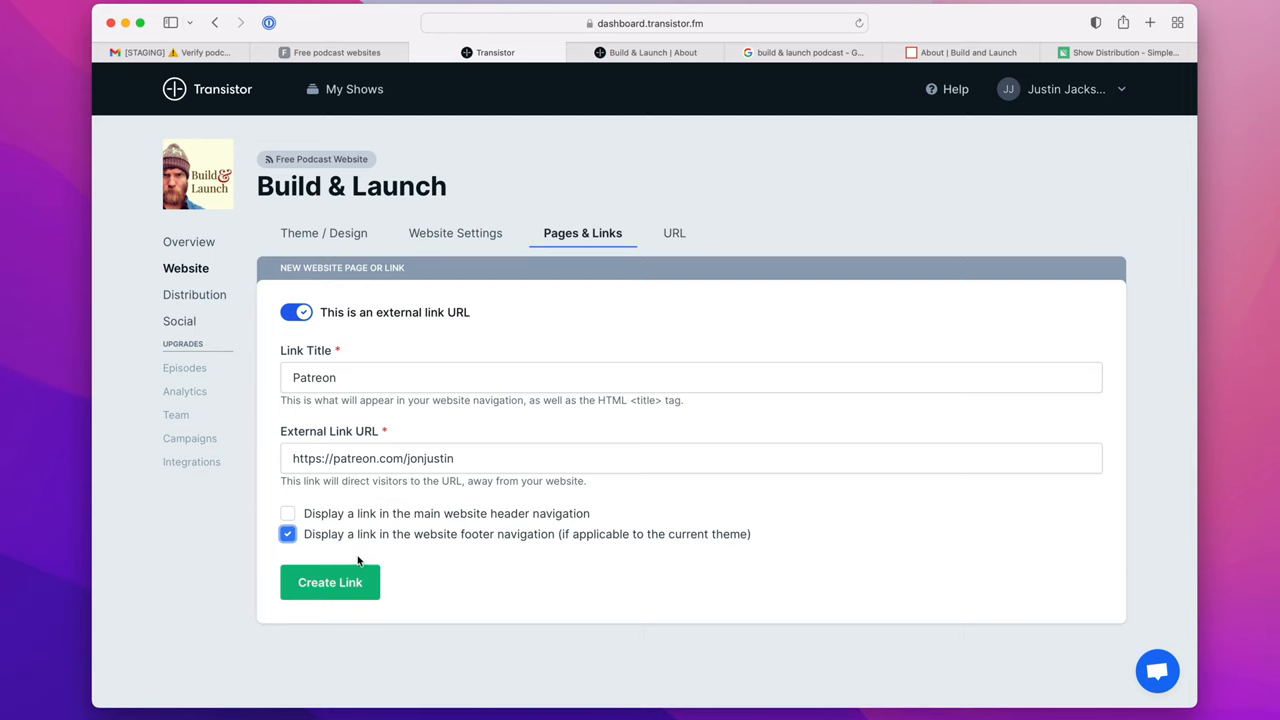
Create the Patreon external footer link and follow it on the live site.
left_click(330, 582)
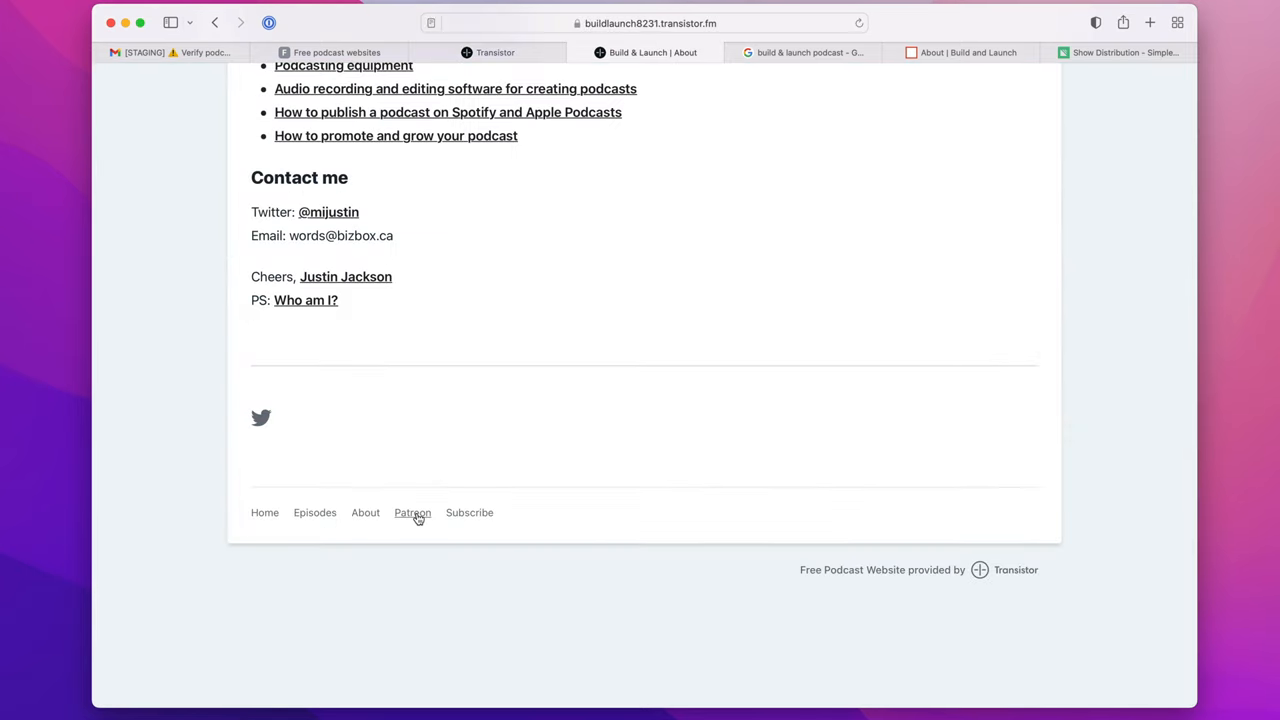
left_click(412, 512)
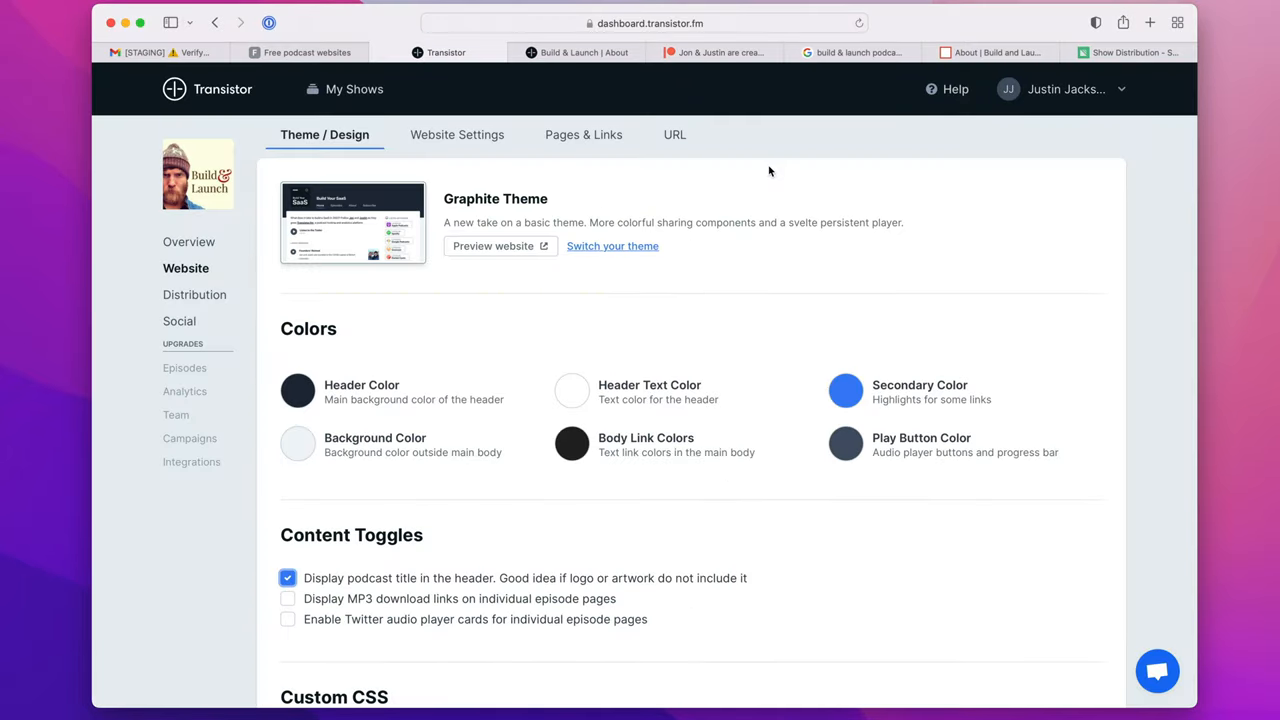
mouse_move(896, 500)
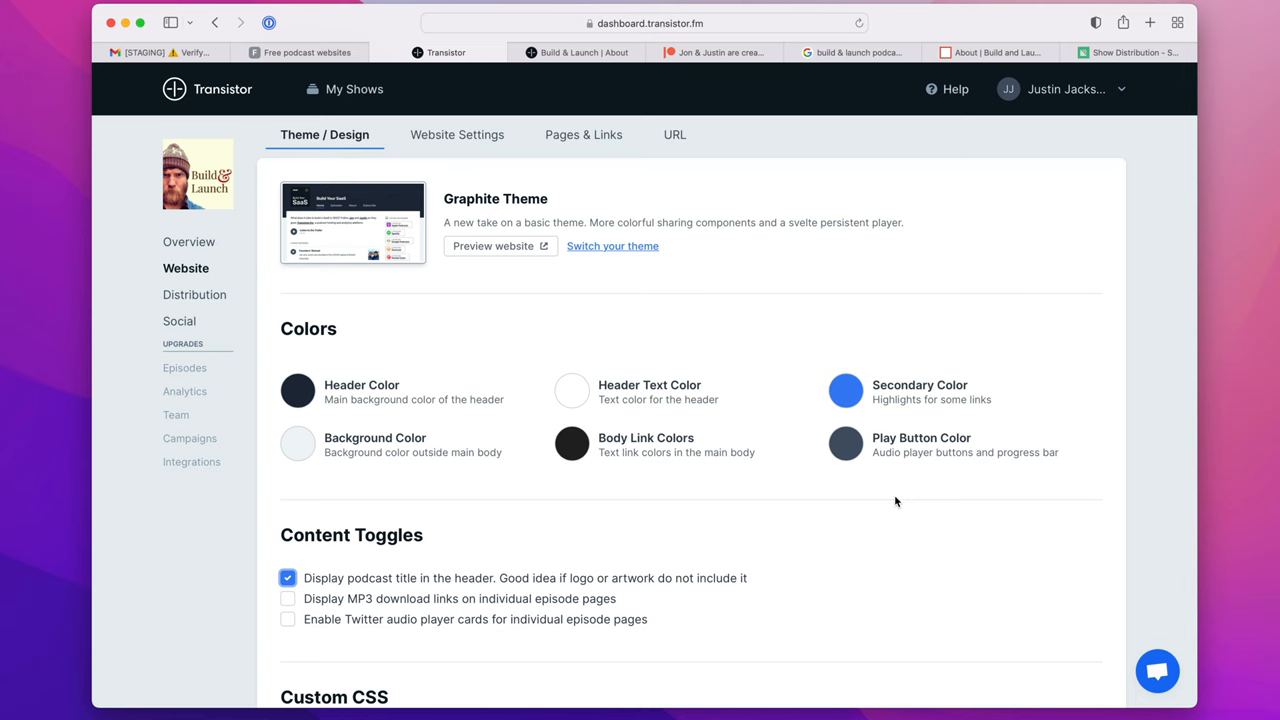
mouse_move(298, 390)
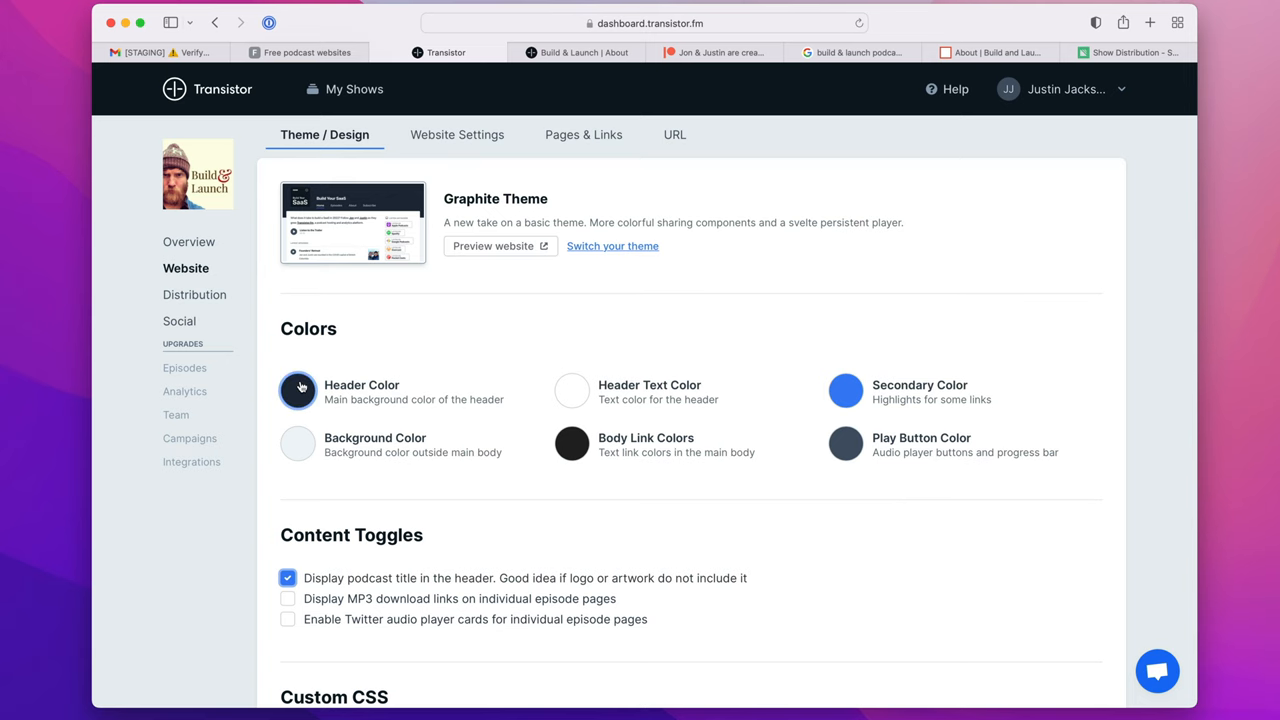
Pick the Mint theme, reload the live site to compare, and move to the URL settings.
left_click(296, 390)
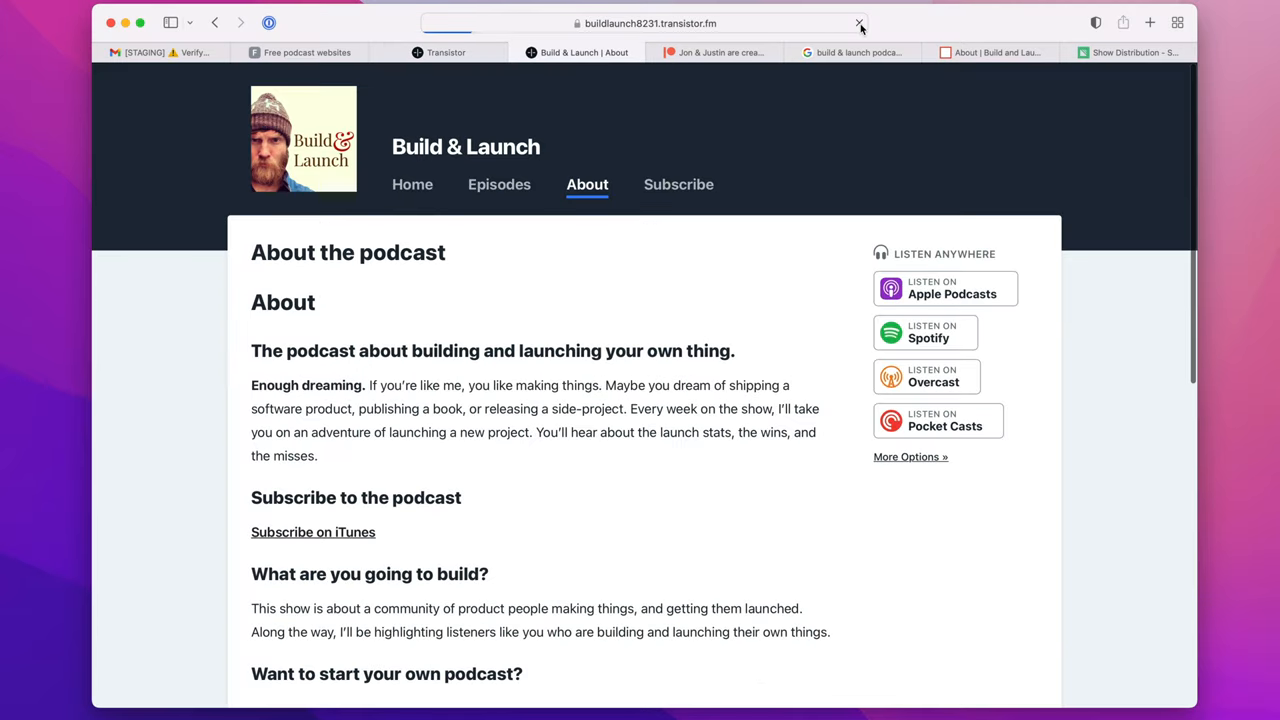
left_click(858, 22)
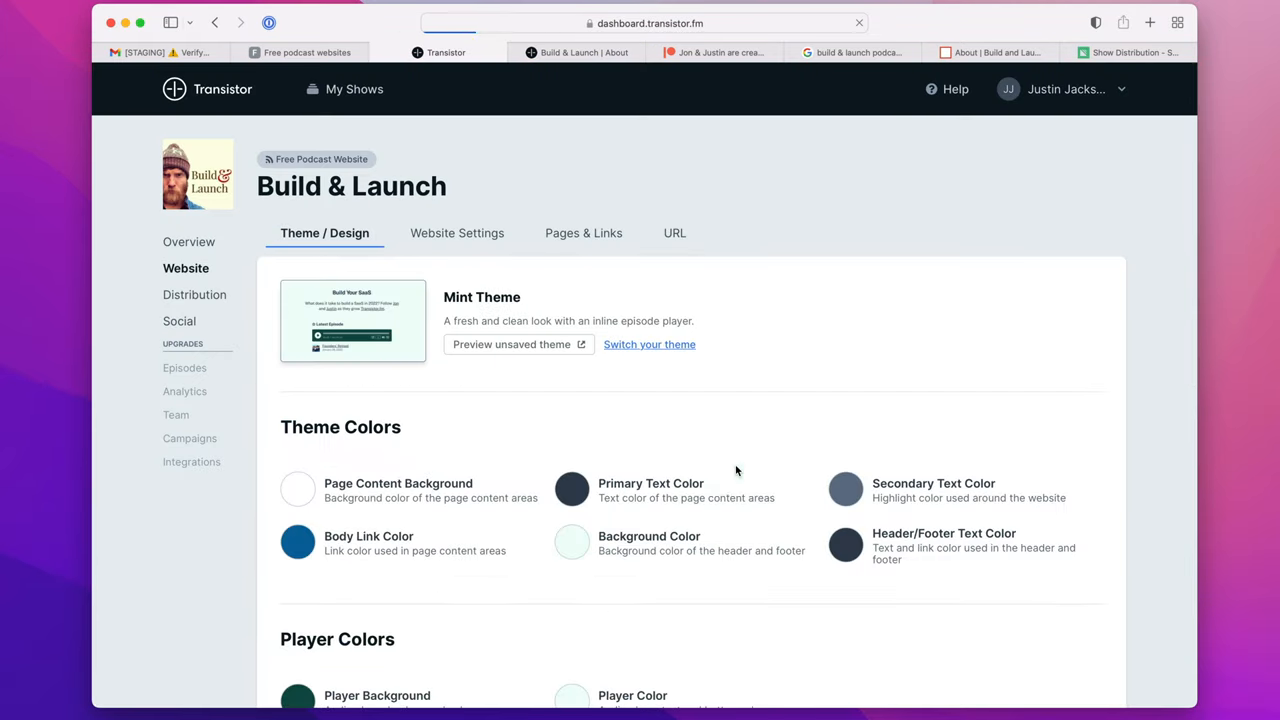
left_click(578, 52)
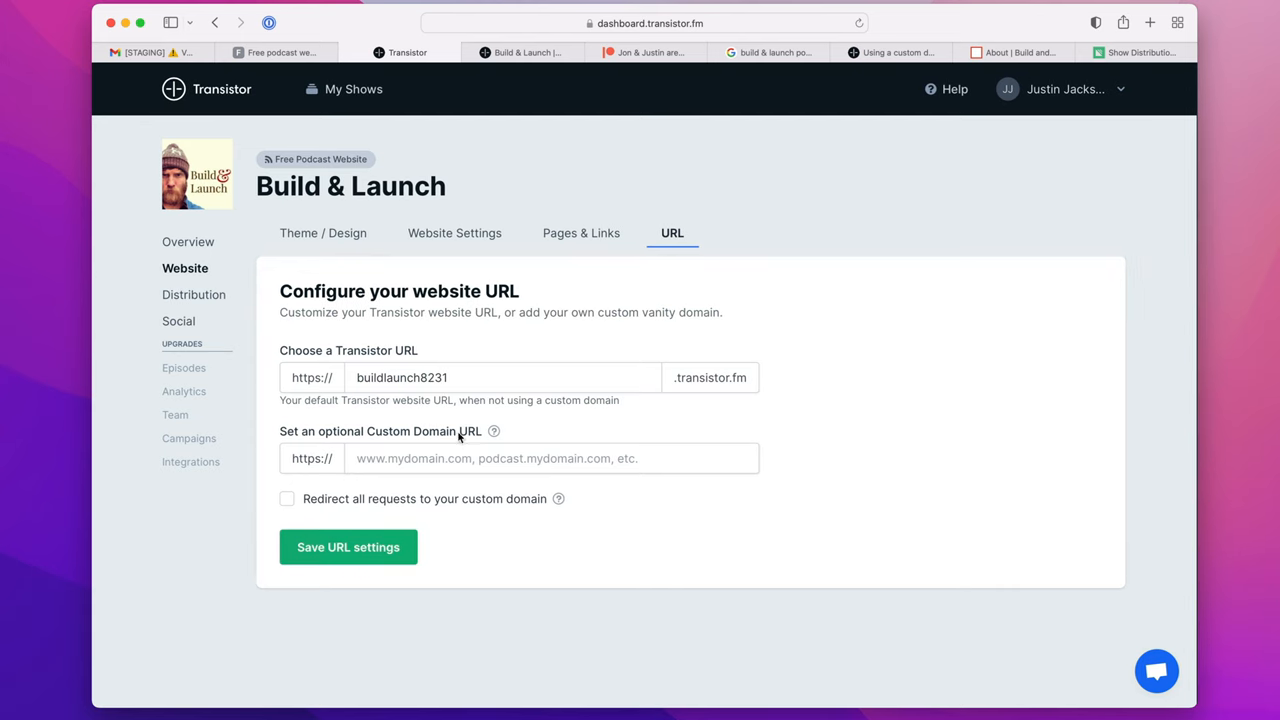
type("www")
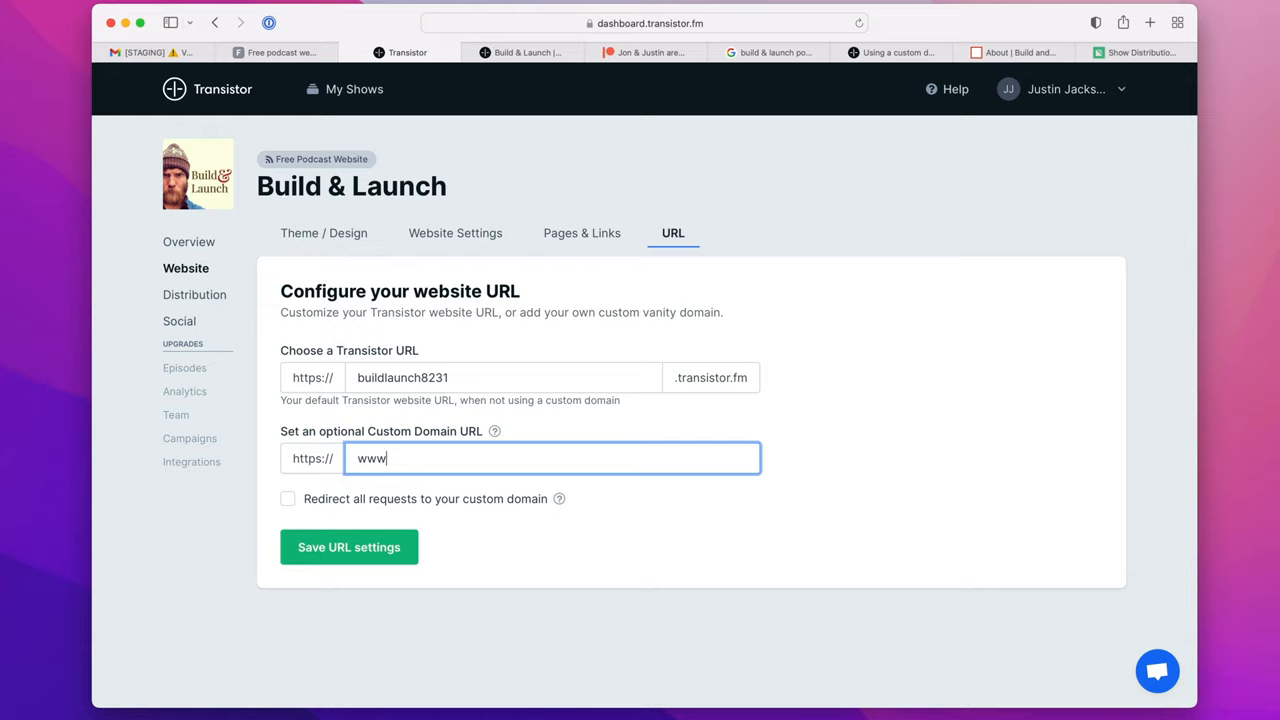
type(".buildandlaunch.net")
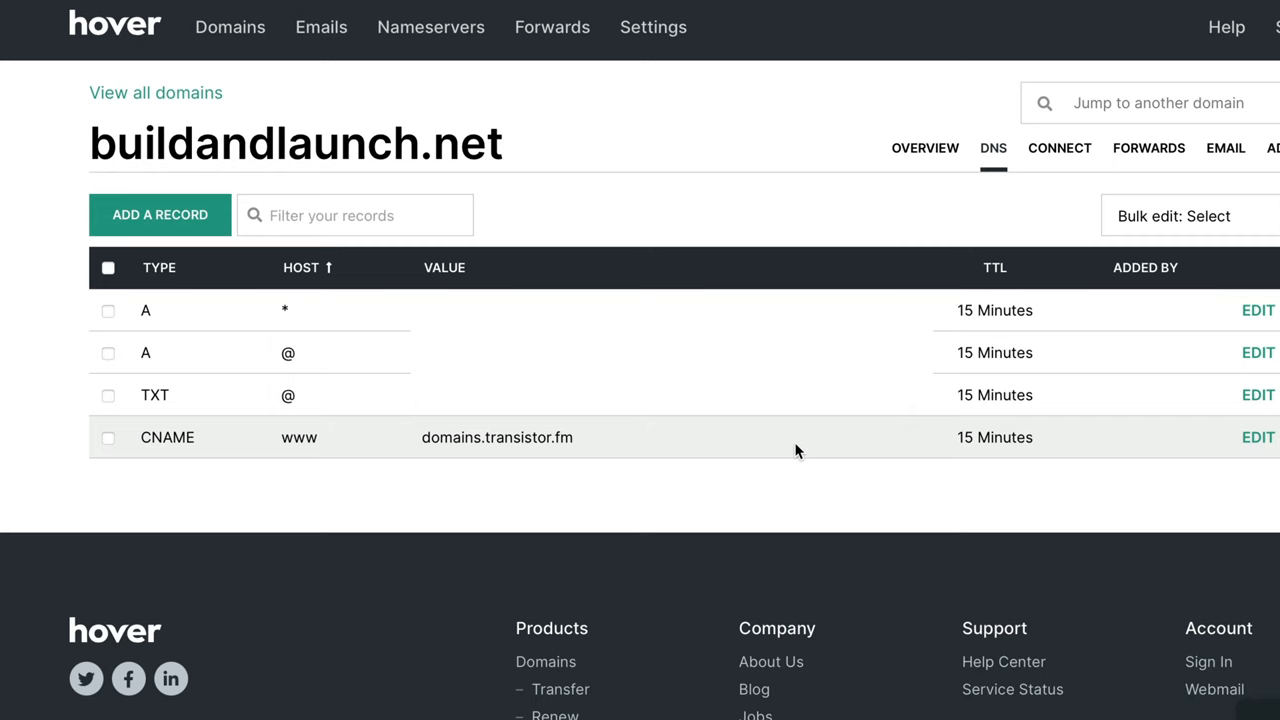
mouse_move(652, 28)
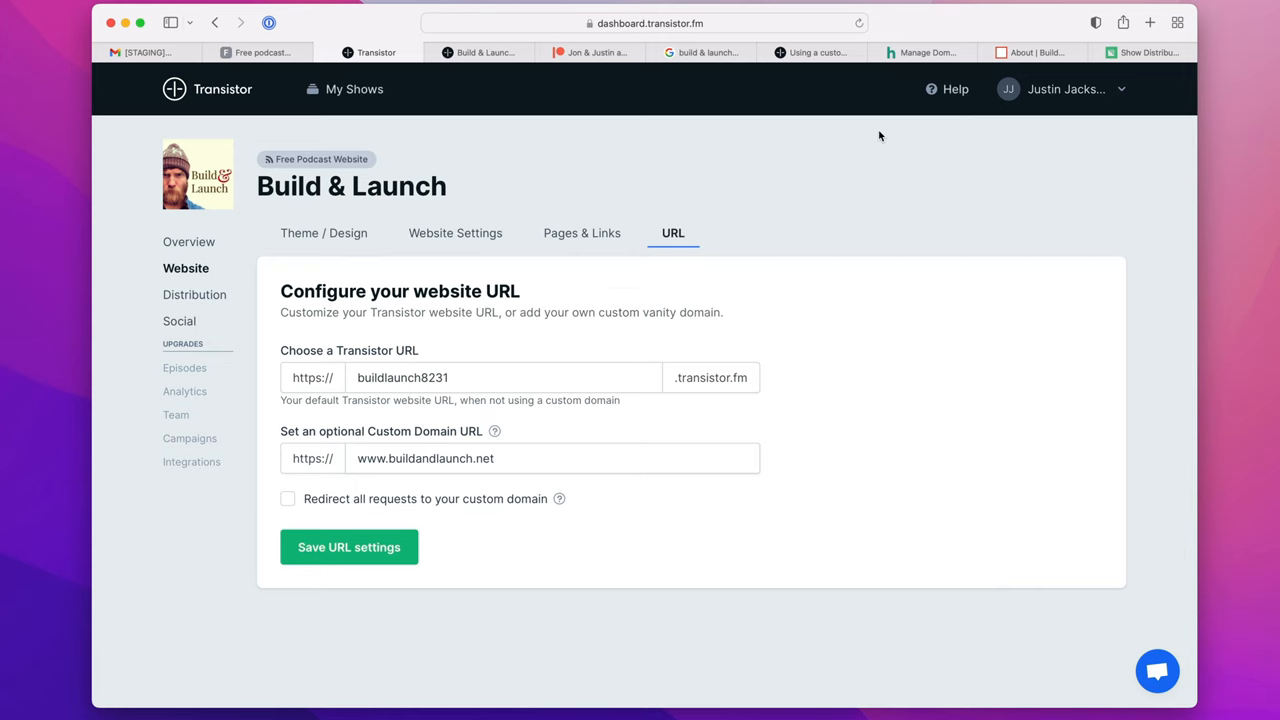
Review the Theme Language dropdown in Website Settings, then start a new Google search typing 'b'.
left_click(456, 232)
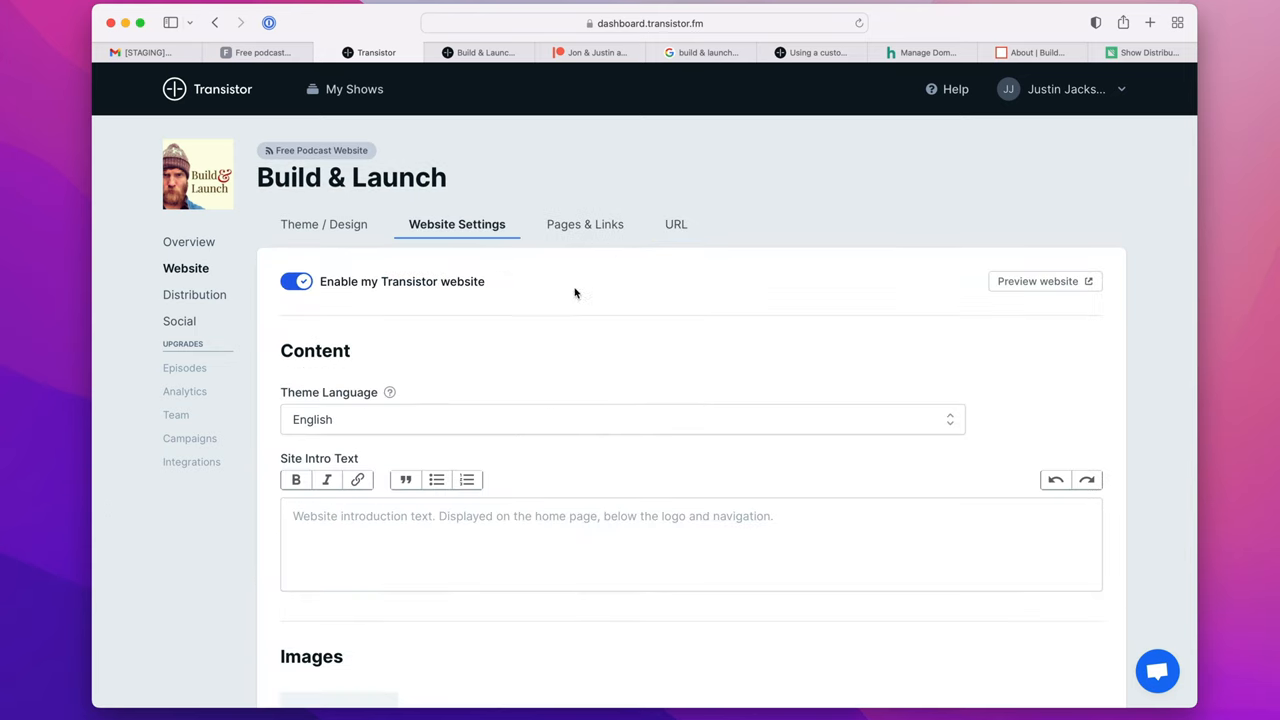
left_click(622, 420)
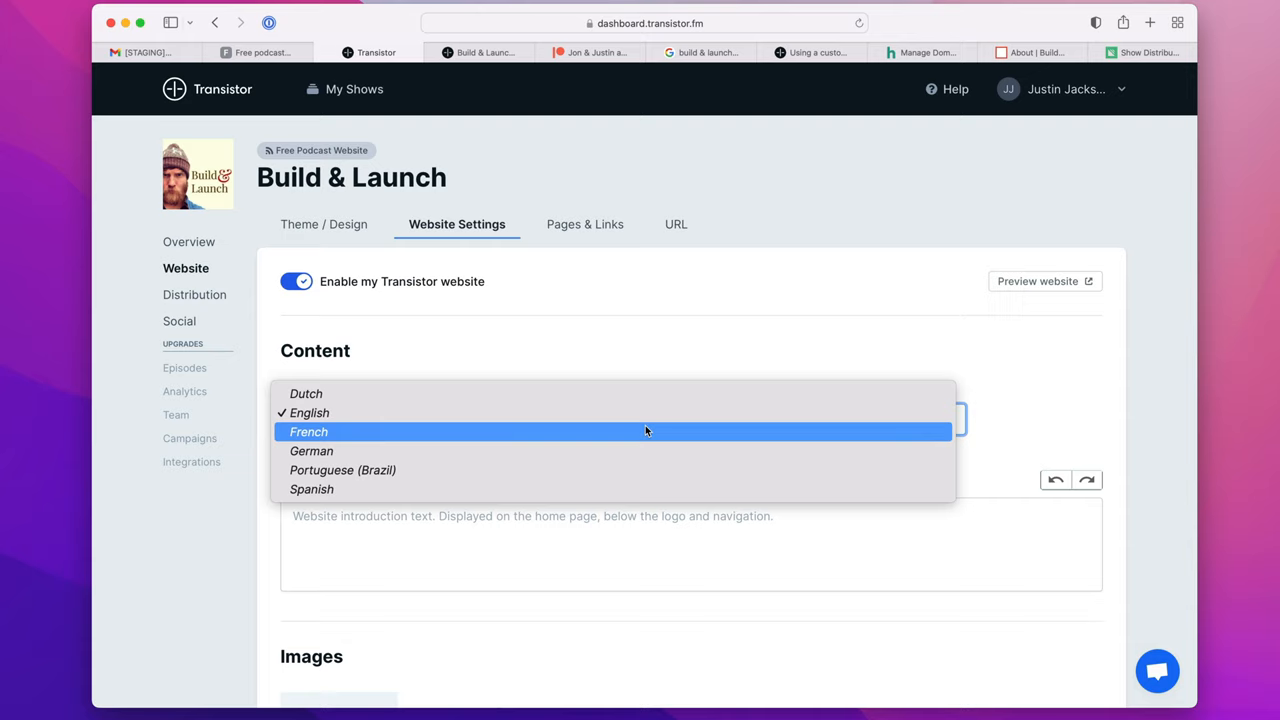
left_click(844, 52)
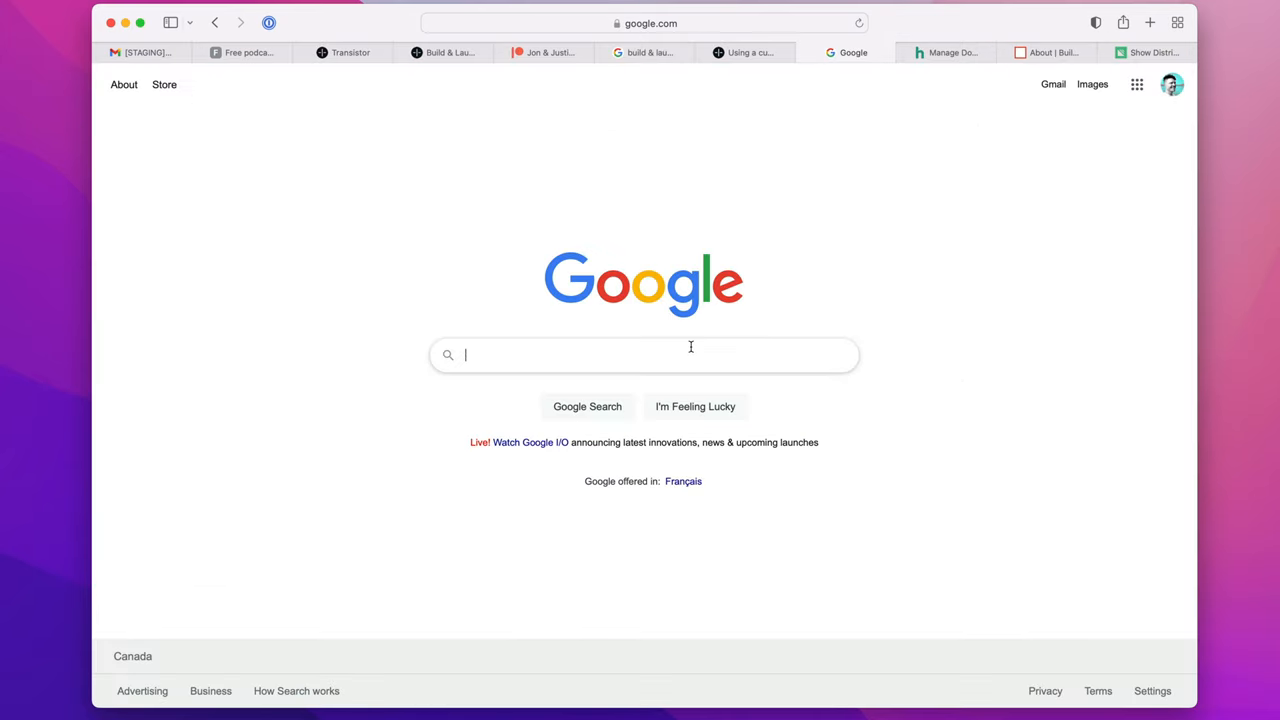
type("b")
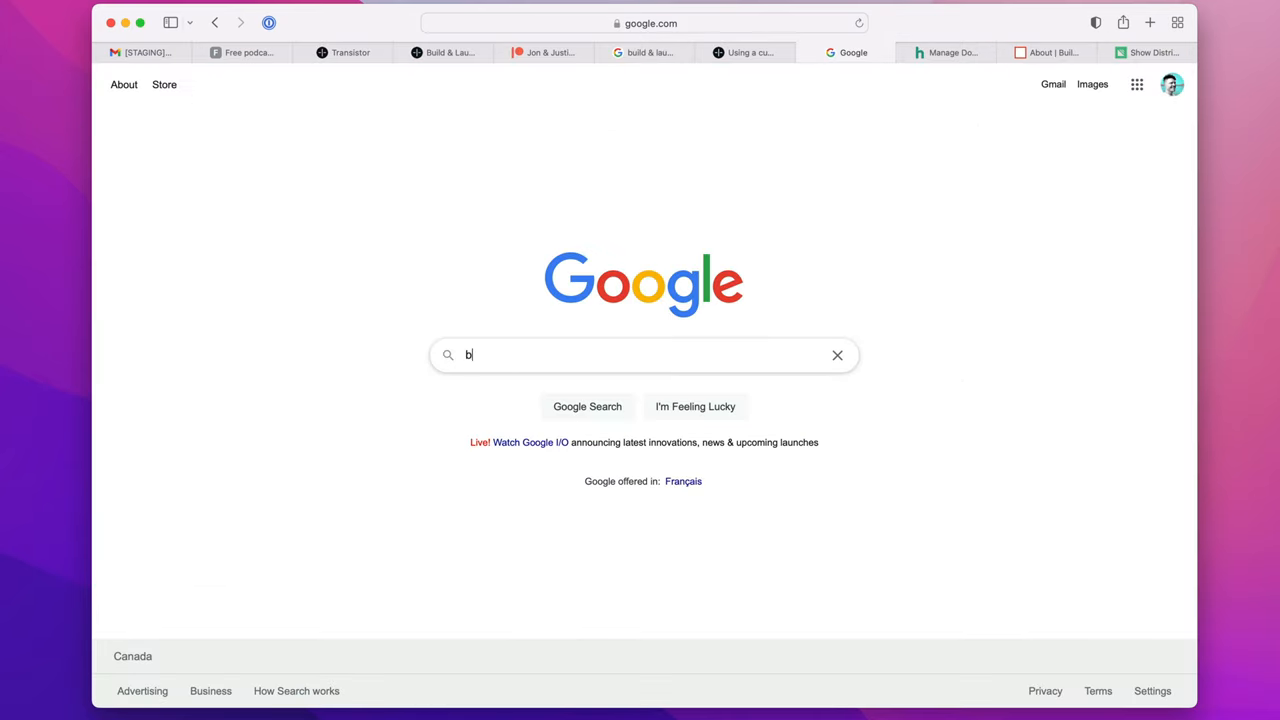